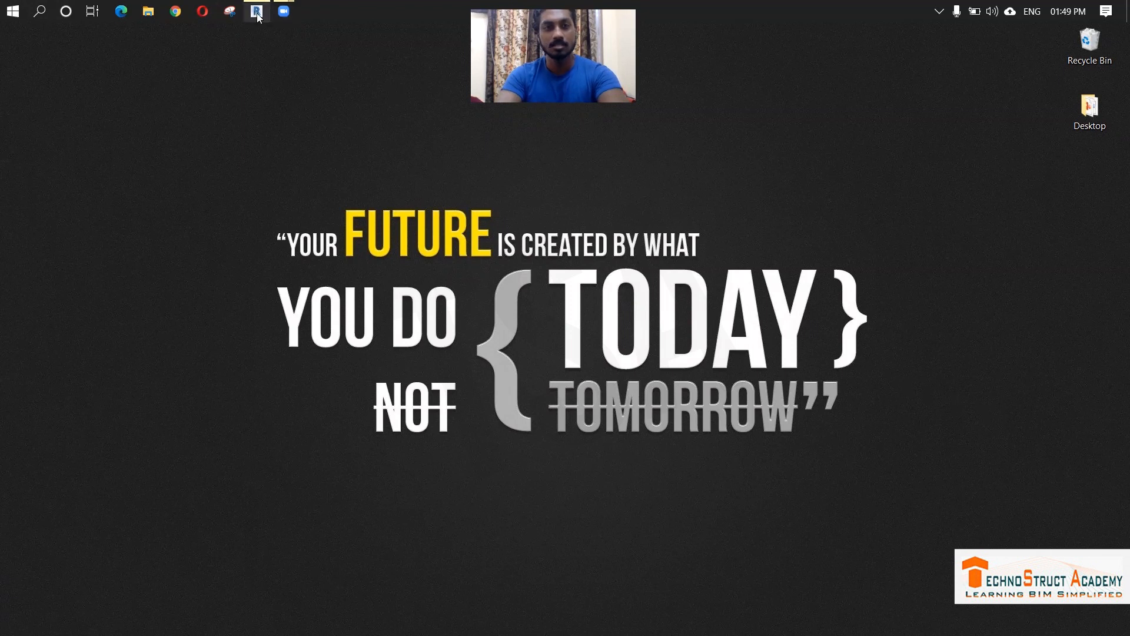
- Bring up Project3 in Revit showing the empty Floor Plan: Level 1 with the view list widened
{"action": "left_click", "coordinate": [256, 11]}
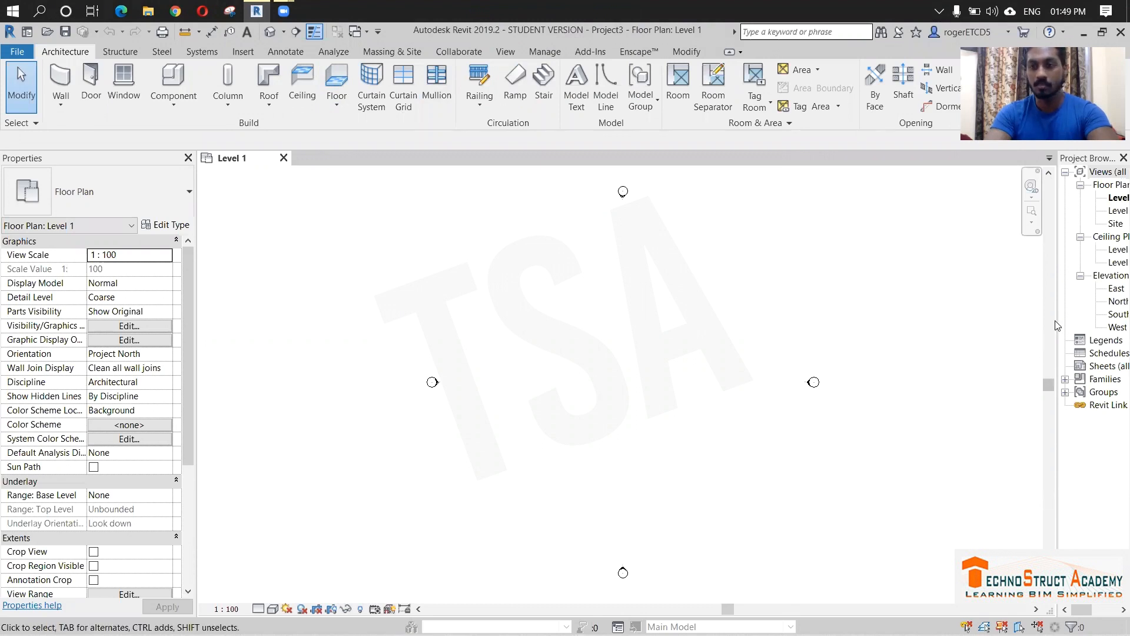
{"action": "left_click", "coordinate": [1016, 197]}
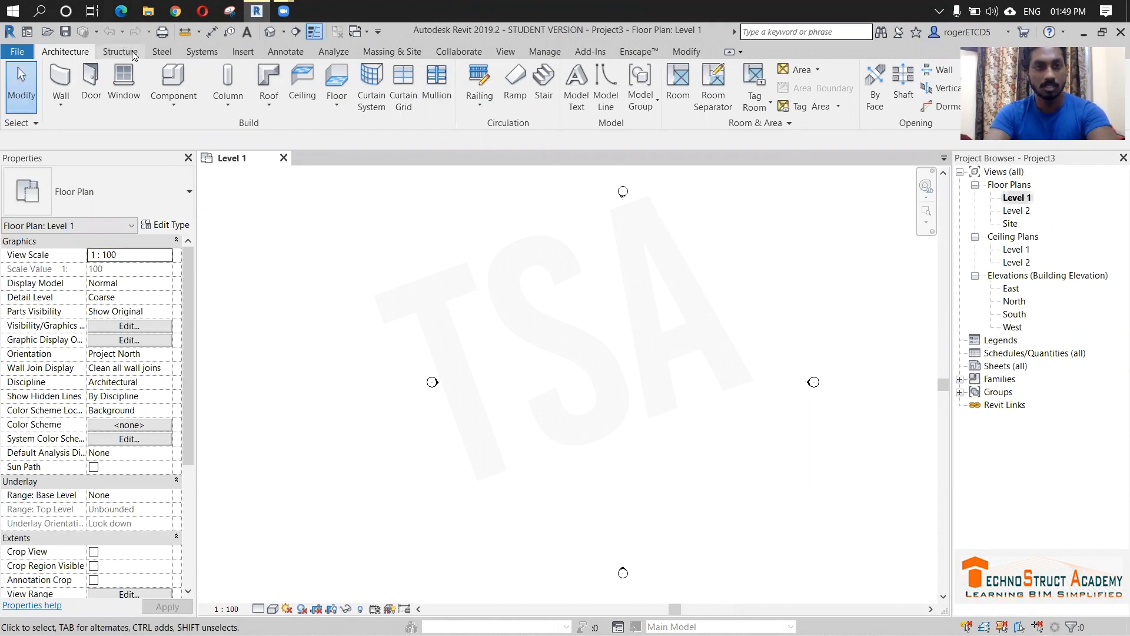
- Place a Generic 150mm floor slab with an outer rectangle and an inner rectangular opening
{"action": "left_click", "coordinate": [335, 81]}
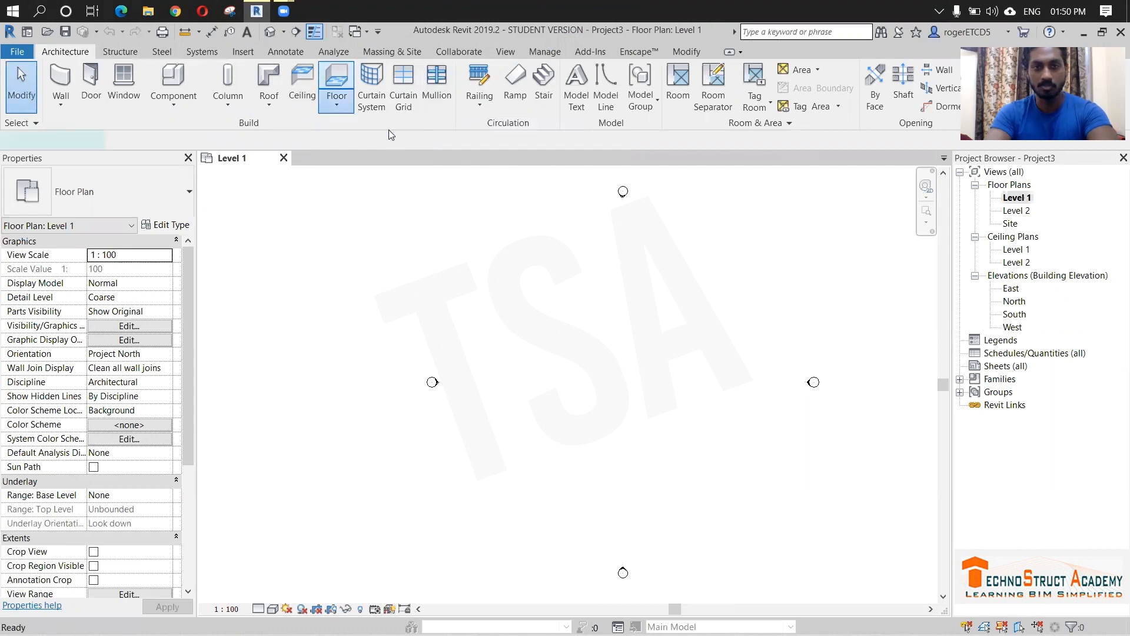
{"action": "left_click", "coordinate": [335, 79]}
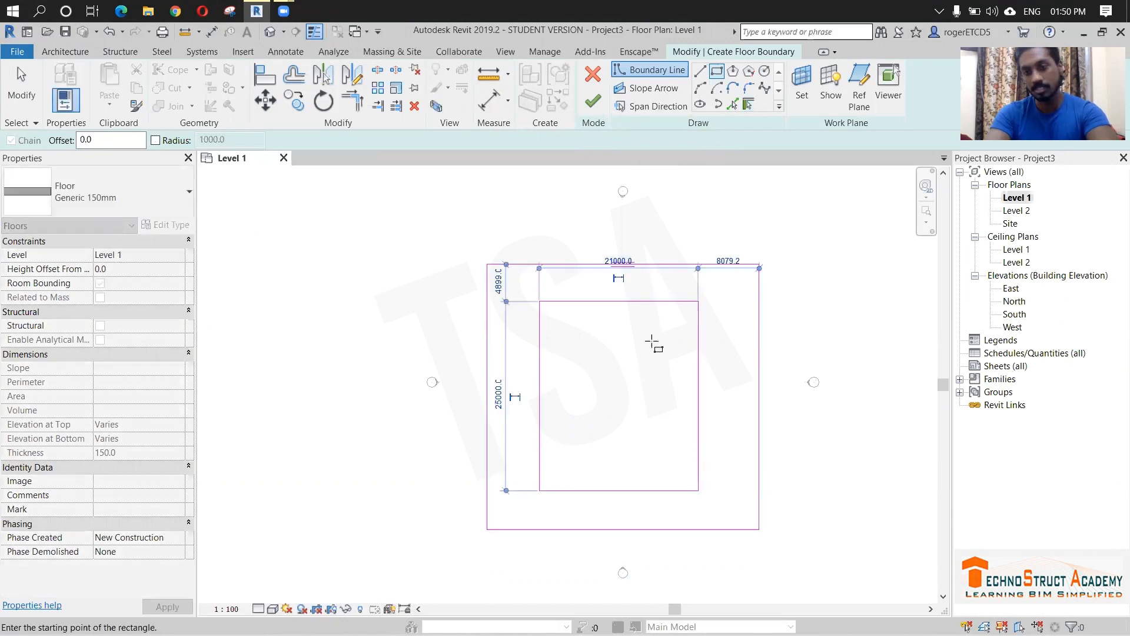
{"action": "mouse_move", "coordinate": [642, 428]}
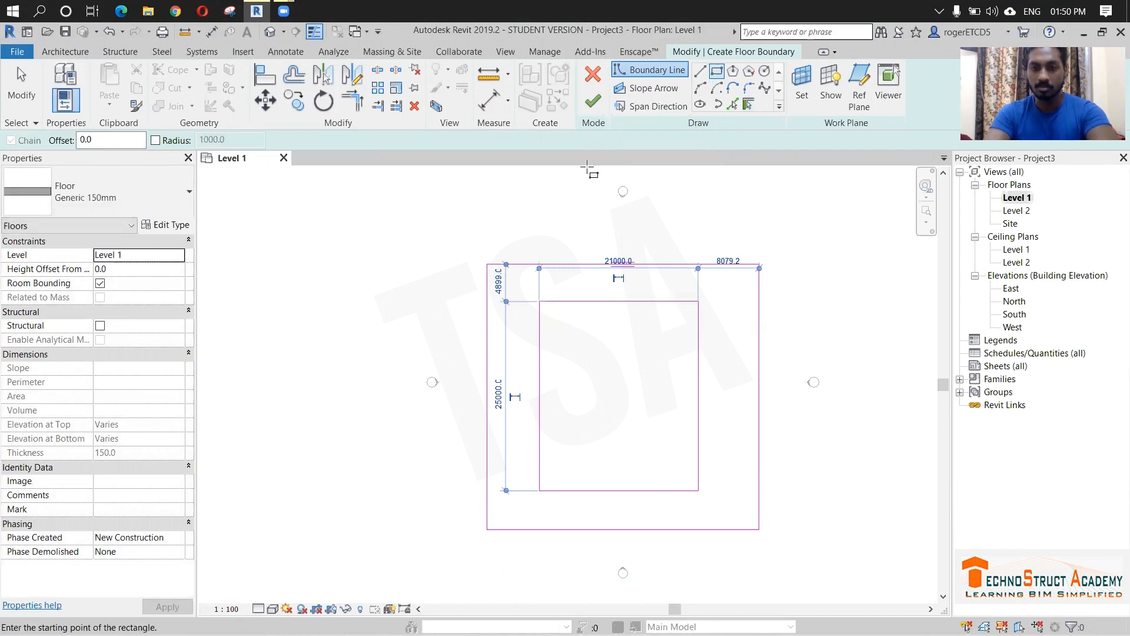
{"action": "mouse_move", "coordinate": [750, 310]}
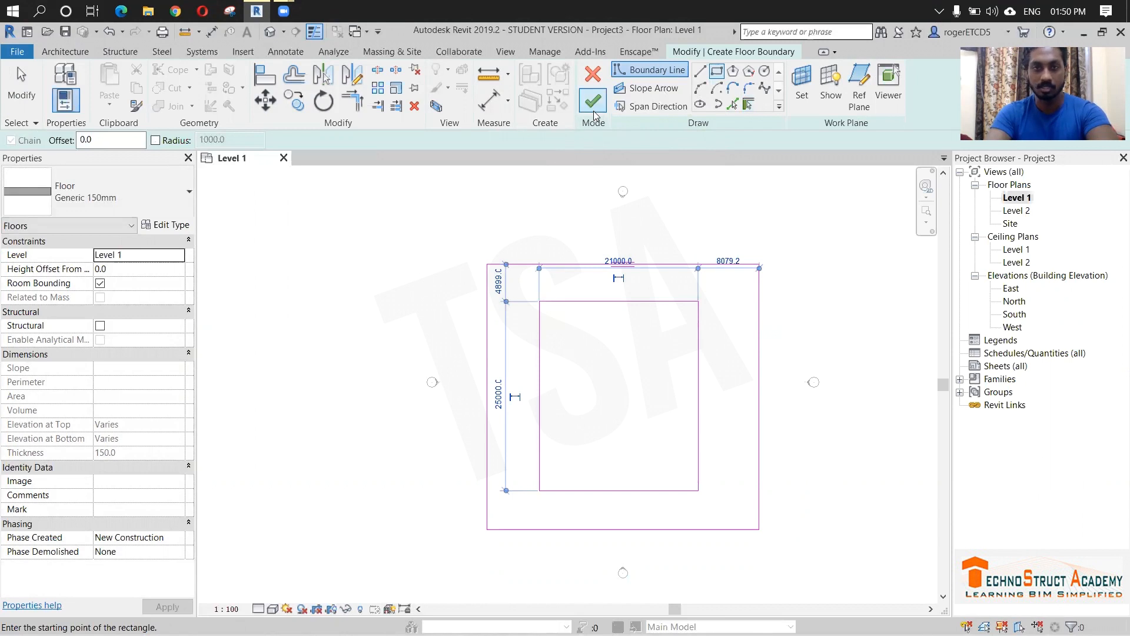
{"action": "left_click", "coordinate": [592, 99]}
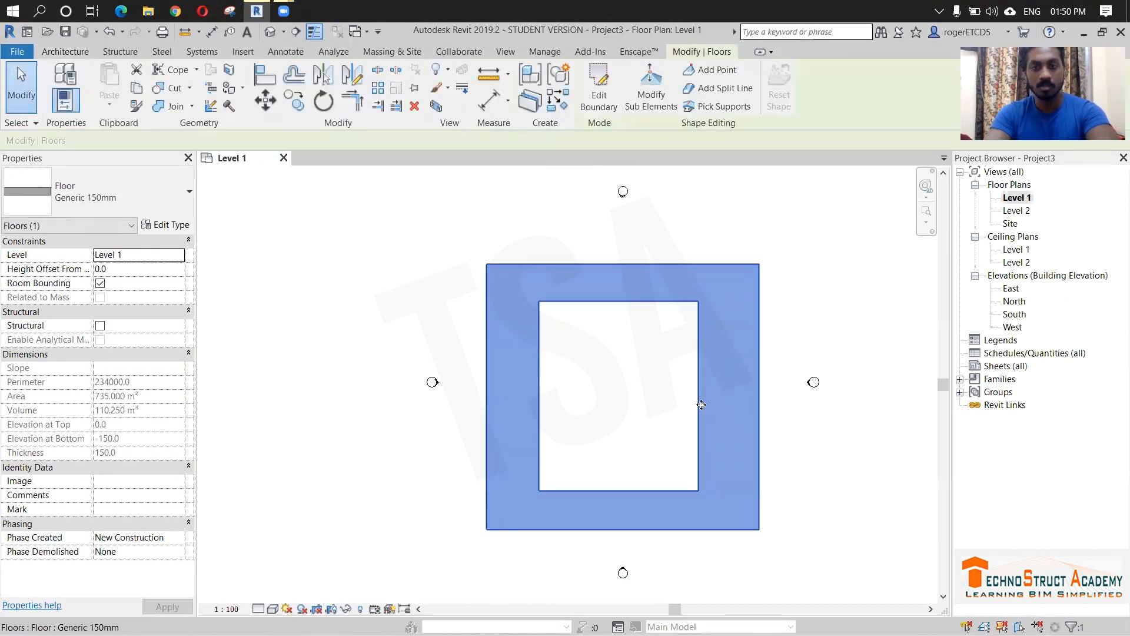
{"action": "left_click", "coordinate": [591, 315]}
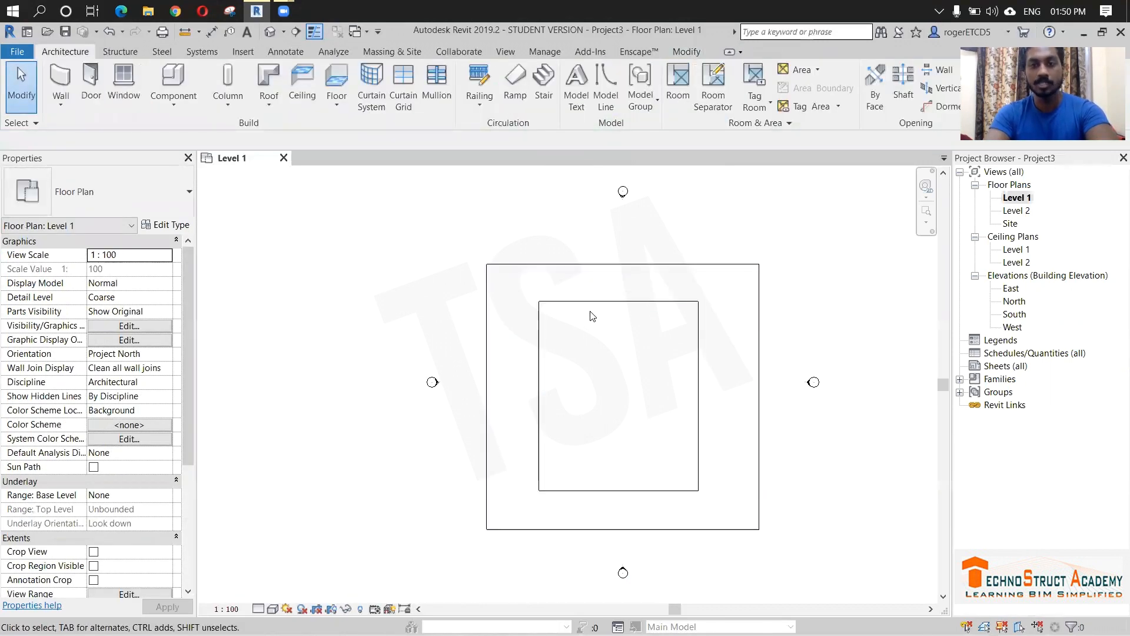
- Start an architectural floor sketch with a 300 boundary offset inside the opening
{"action": "left_click", "coordinate": [123, 83]}
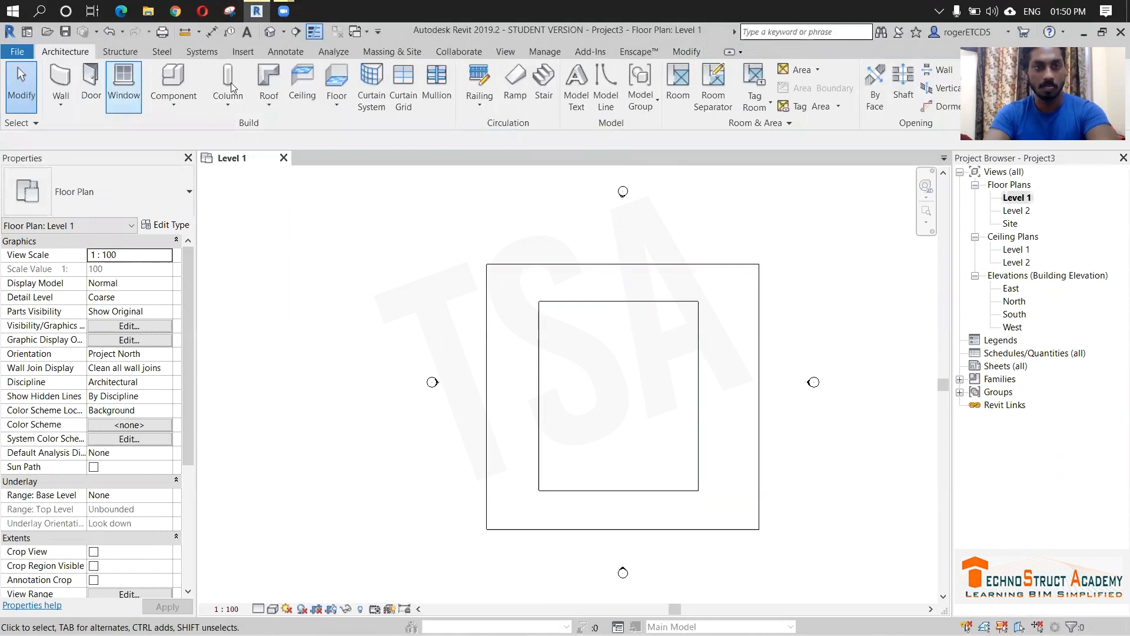
{"action": "left_click", "coordinate": [335, 79]}
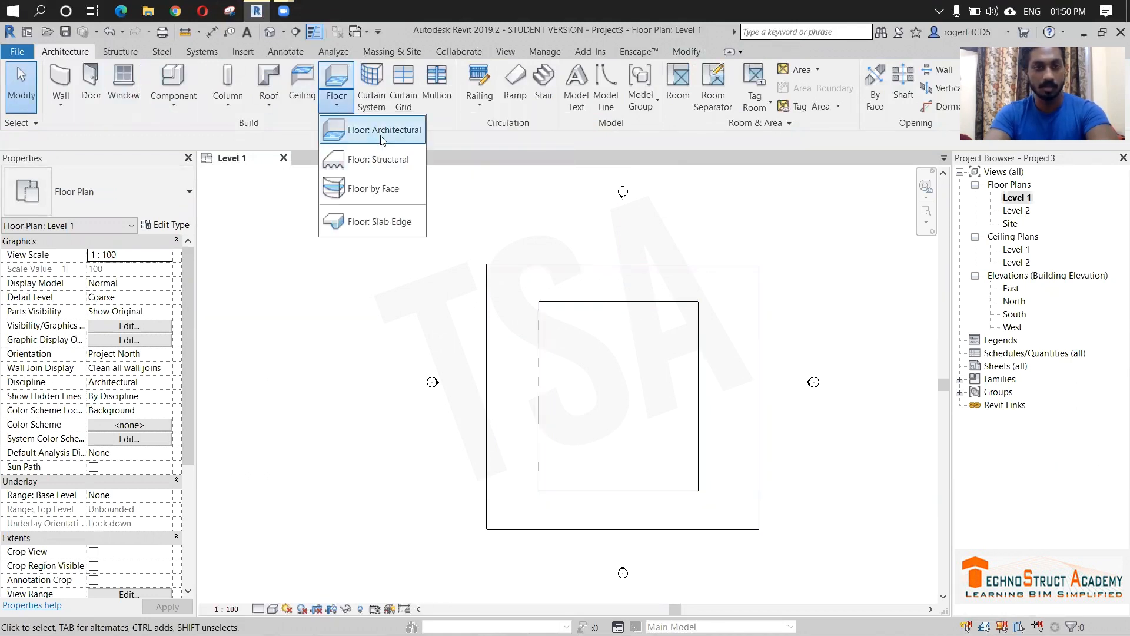
{"action": "left_click", "coordinate": [386, 130]}
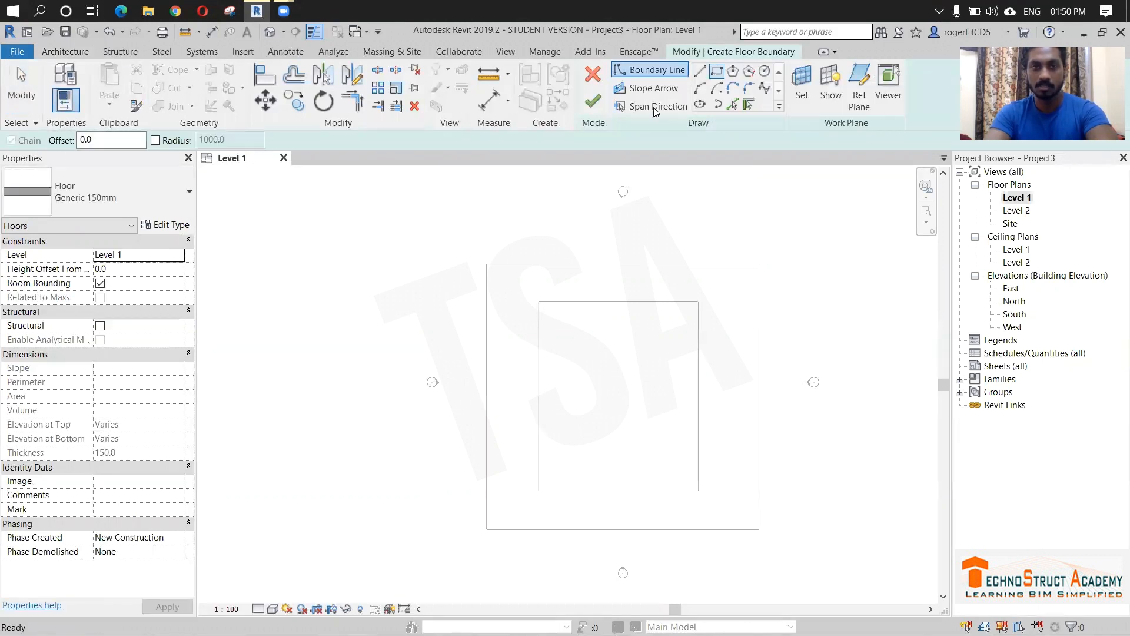
{"action": "left_click", "coordinate": [109, 140]}
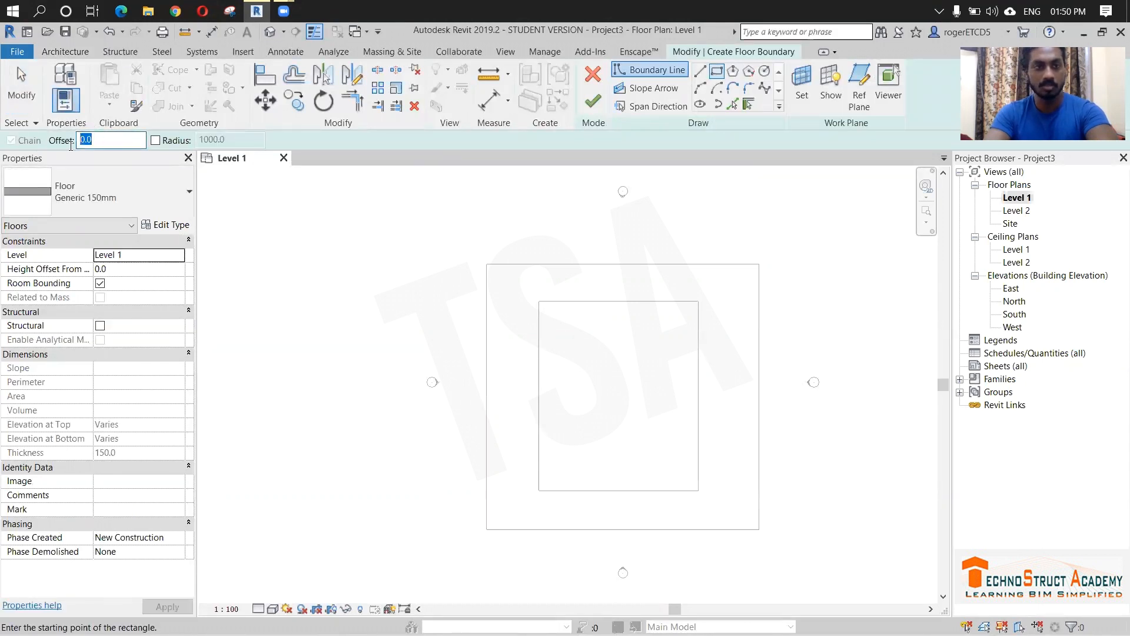
{"action": "type", "text": "300"}
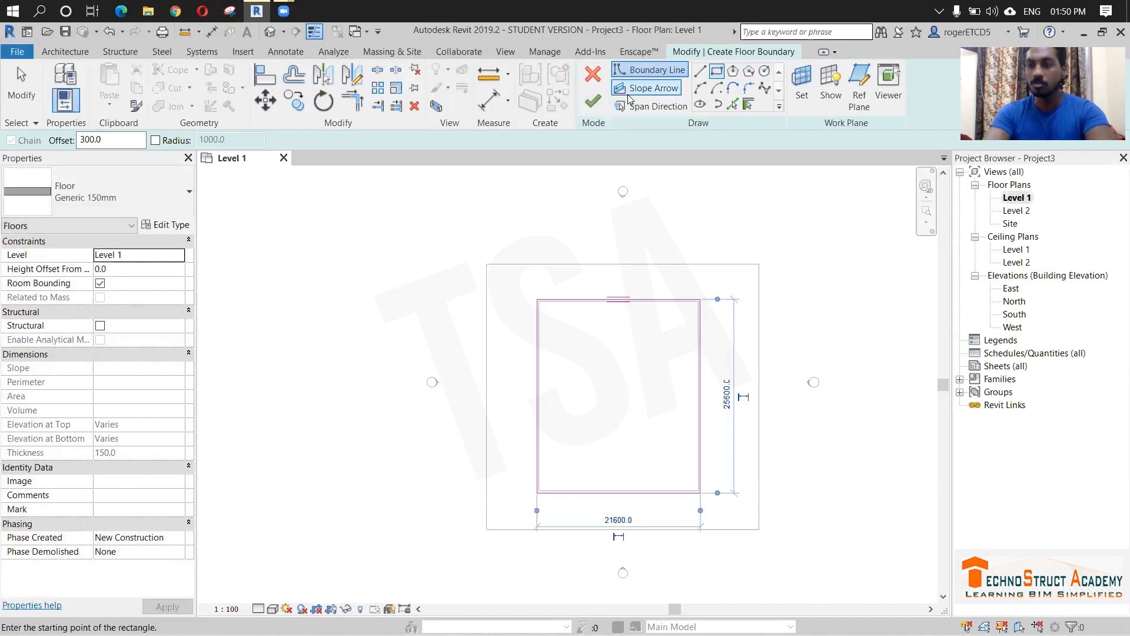
{"action": "mouse_move", "coordinate": [652, 106]}
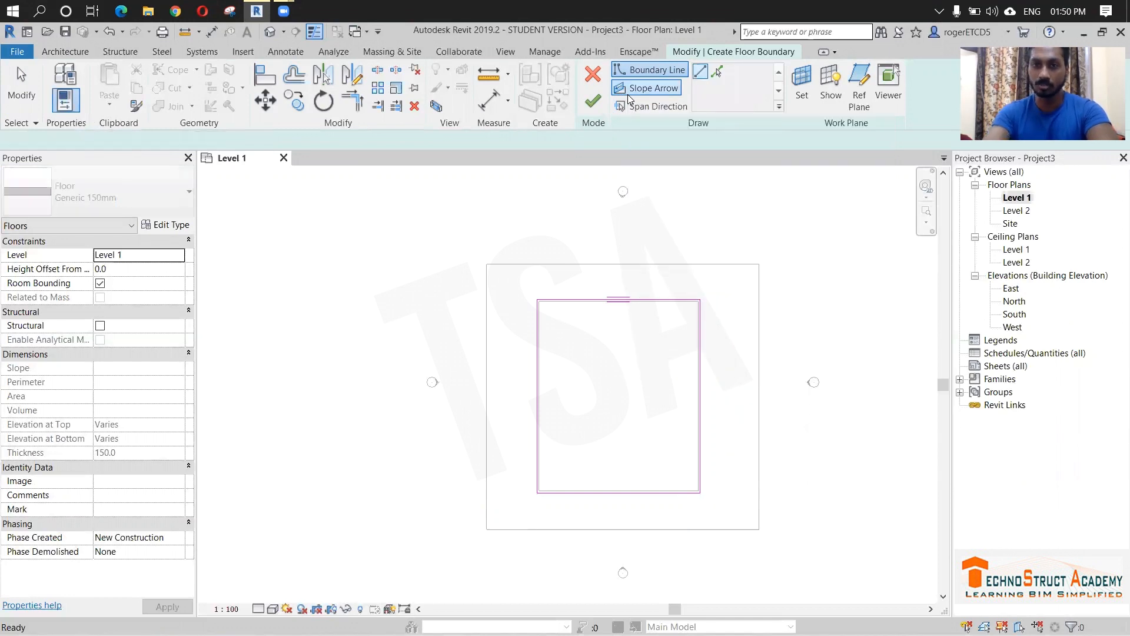
- Add a slope arrow with Height Offset at Tail 1000 and at Head 2000
{"action": "left_click", "coordinate": [652, 87]}
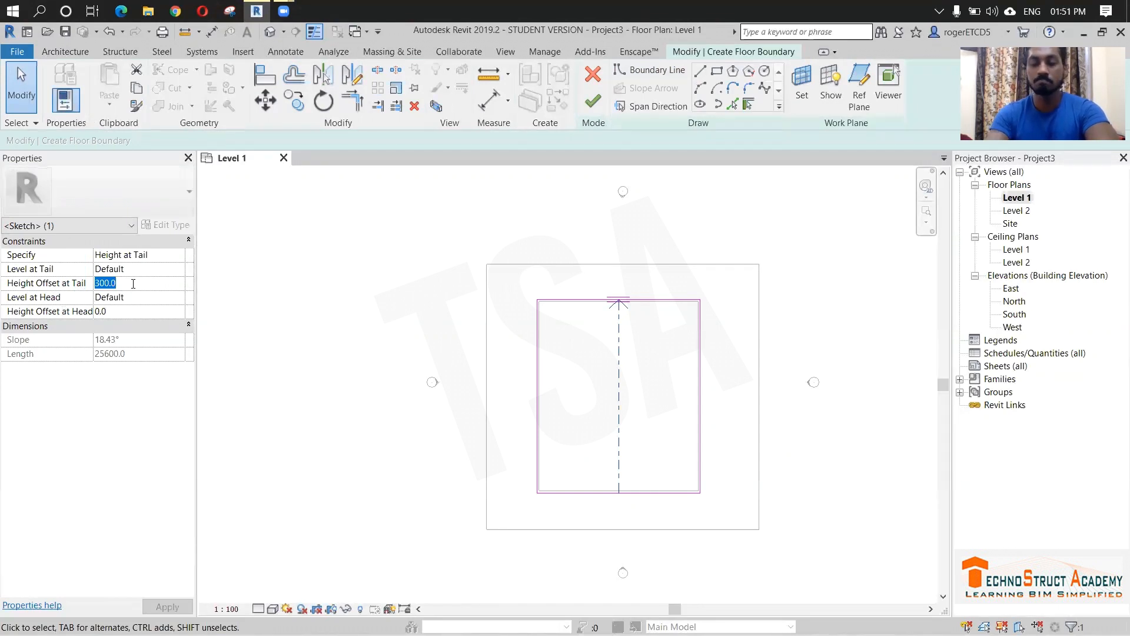
{"action": "type", "text": "1000"}
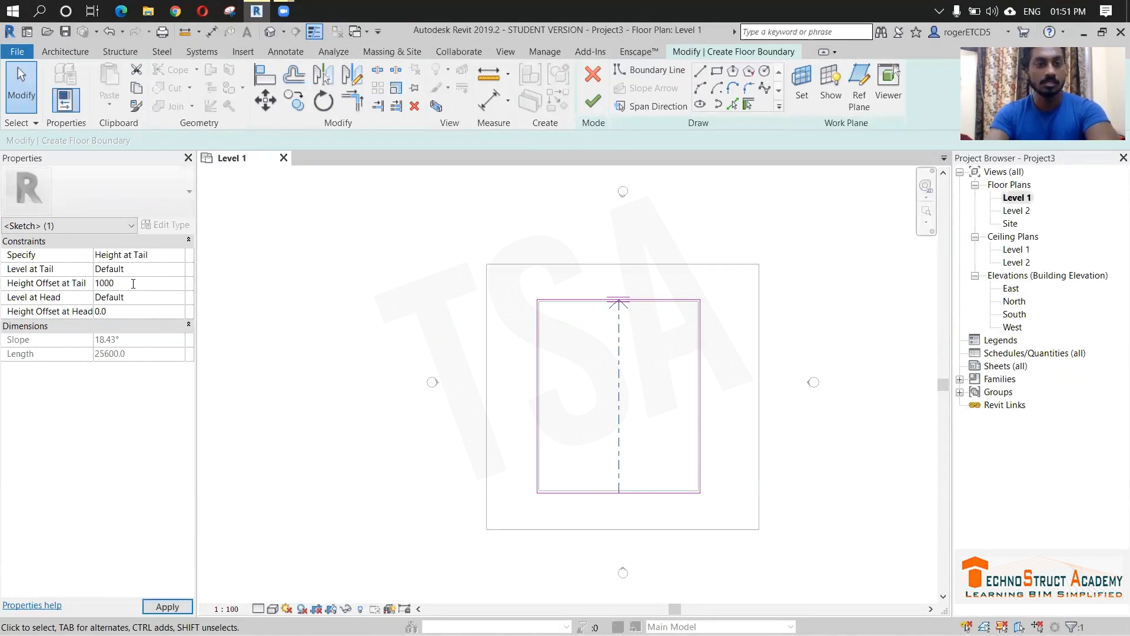
{"action": "type", "text": "200"}
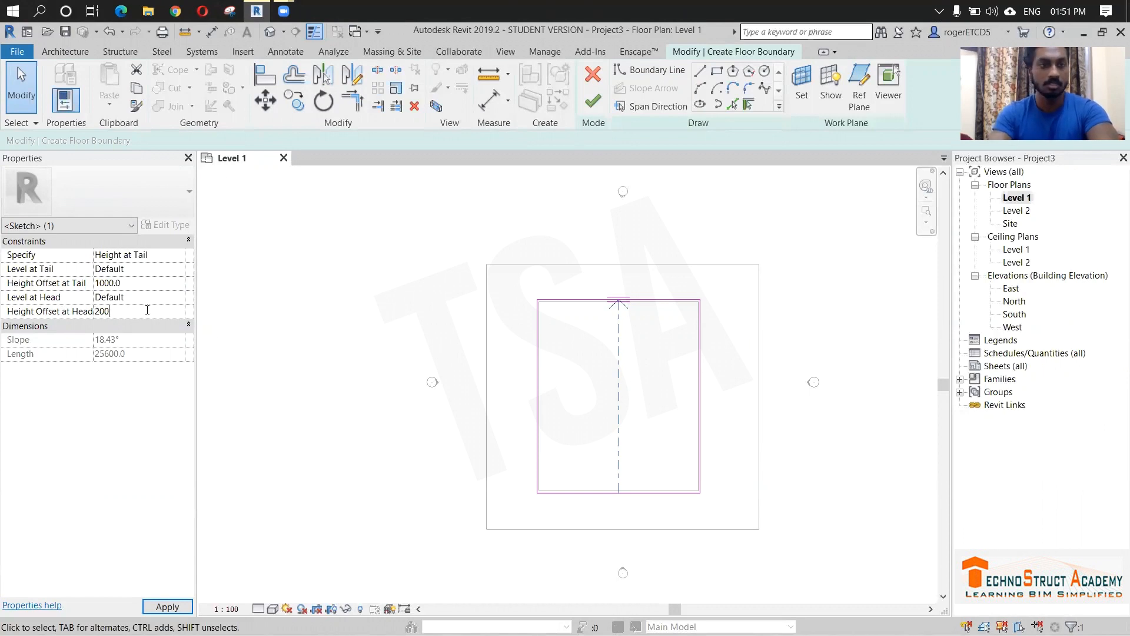
{"action": "type", "text": "2000.0"}
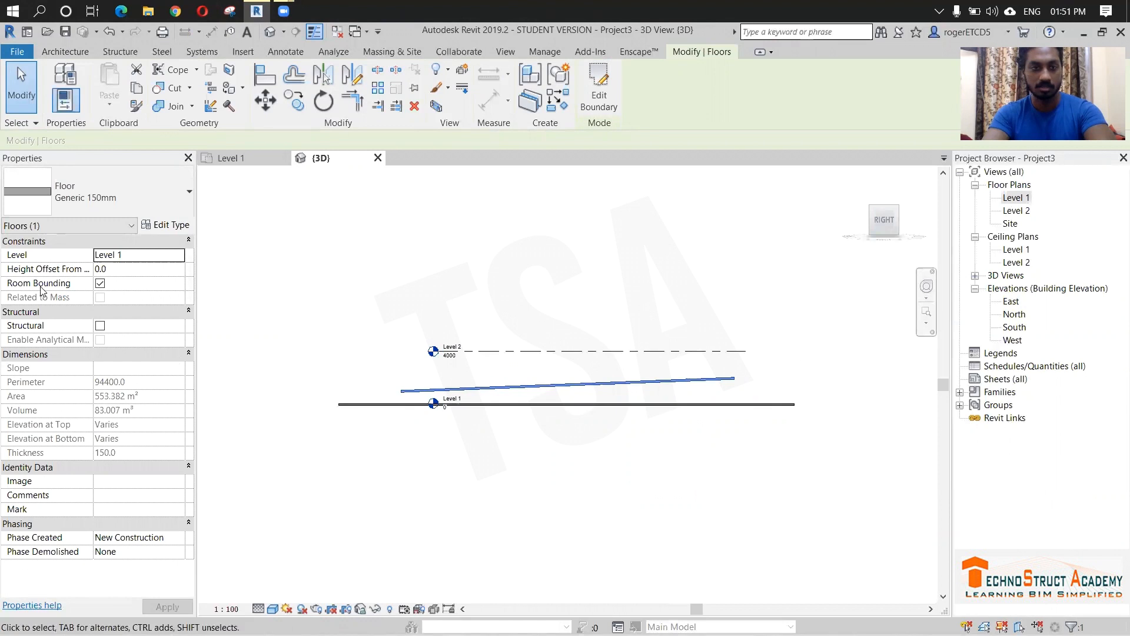
{"action": "mouse_move", "coordinate": [537, 391]}
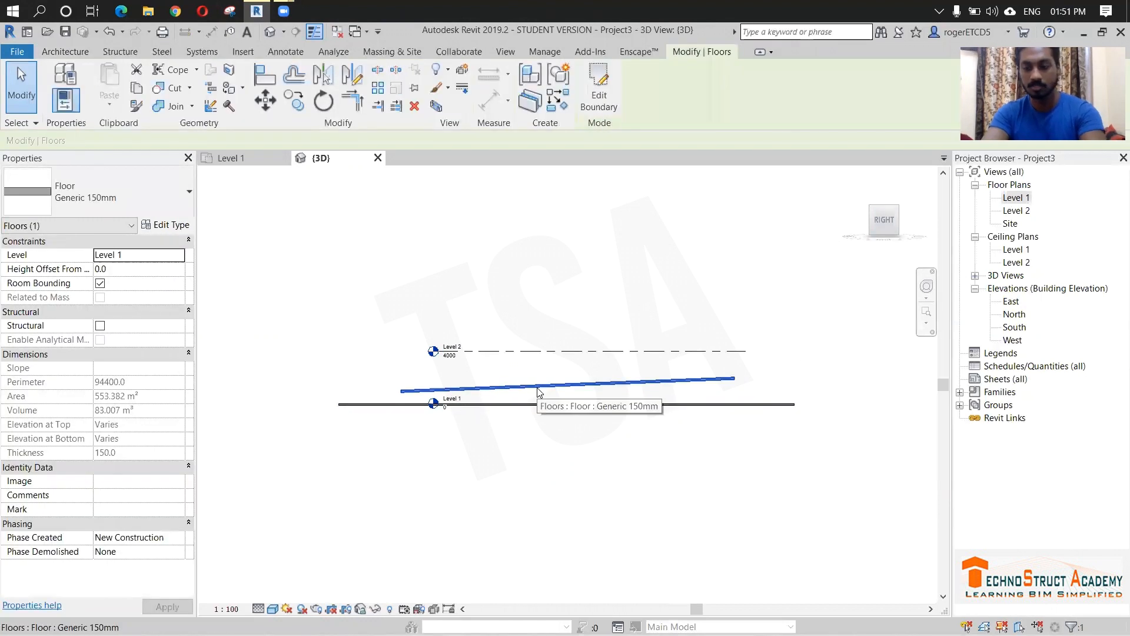
- Set the sloped floor's Height Offset From Level to -3000 and return to the Level 1 plan
{"action": "type", "text": "-3000.0"}
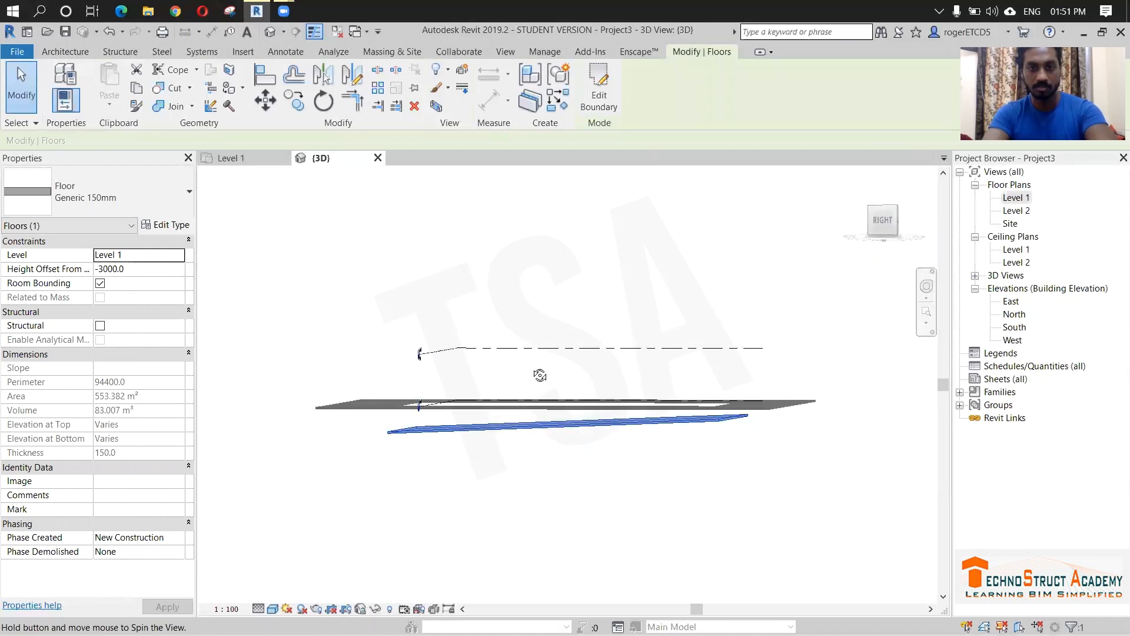
{"action": "left_click_drag", "start_coordinate": [540, 375], "coordinate": [698, 349]}
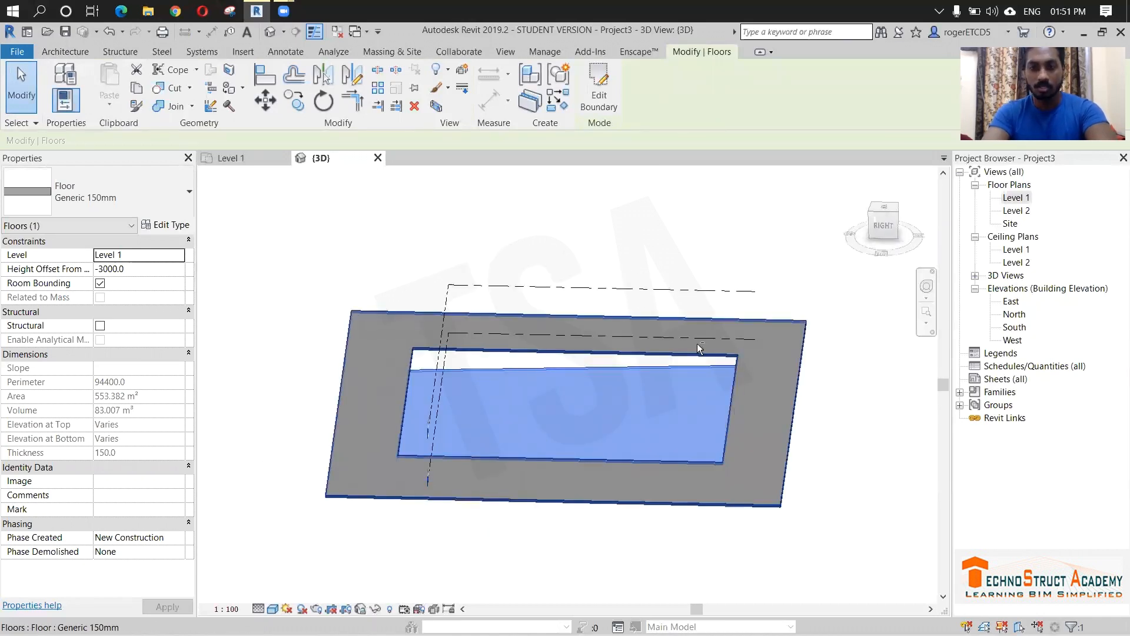
{"action": "left_click", "coordinate": [232, 157]}
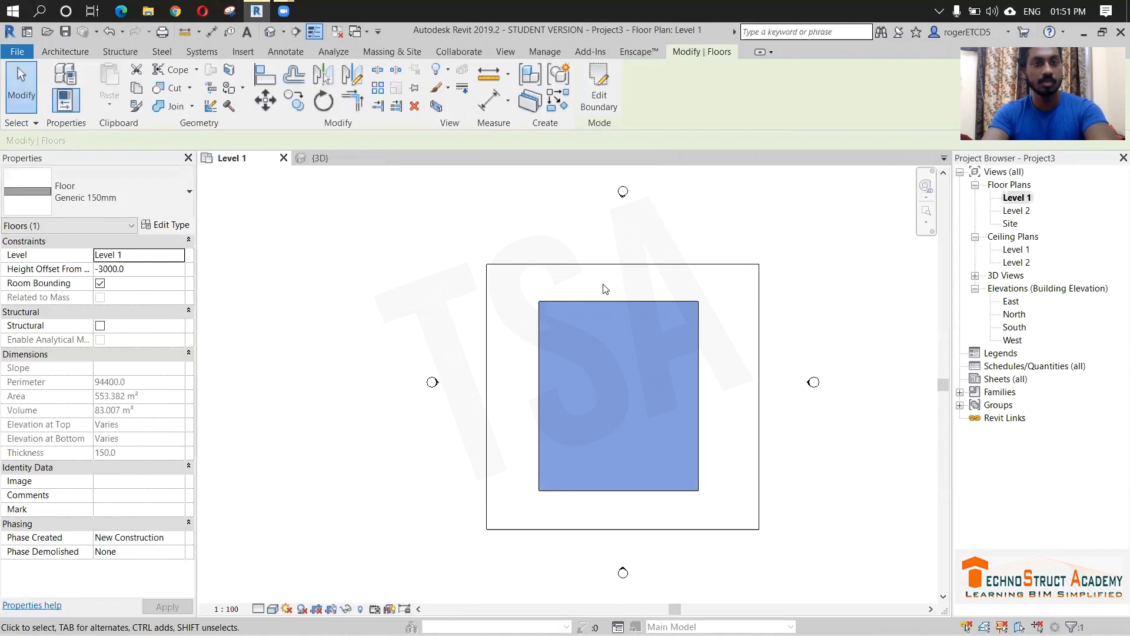
- Start an architectural wall with Location Line set to Finish Face: Interior for the pool edges
{"action": "left_click", "coordinate": [64, 51]}
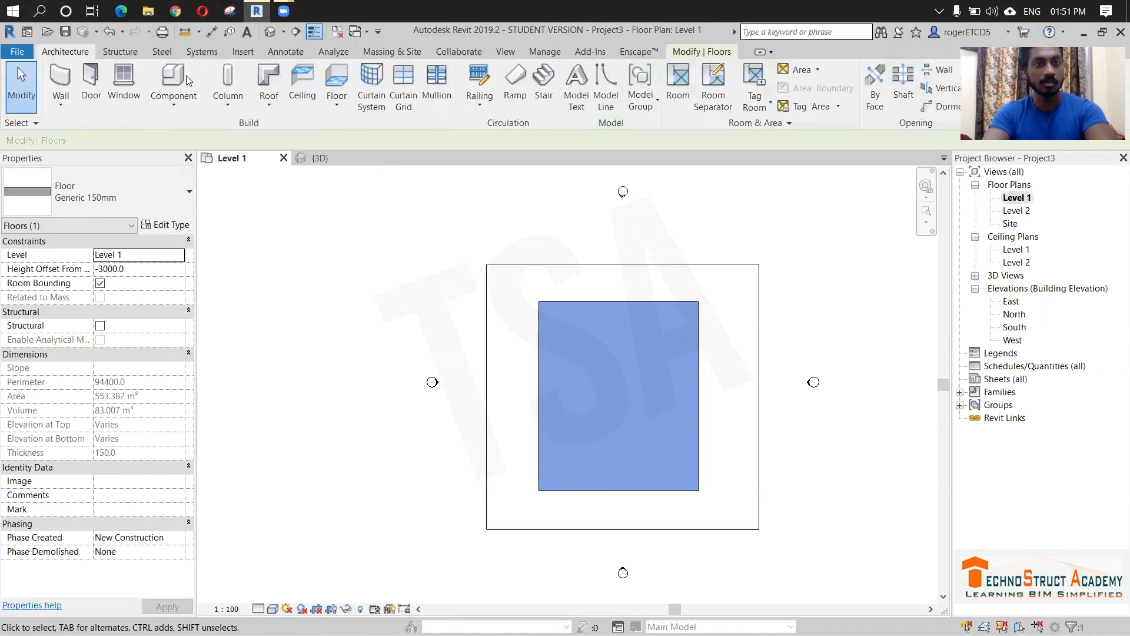
{"action": "left_click", "coordinate": [60, 81]}
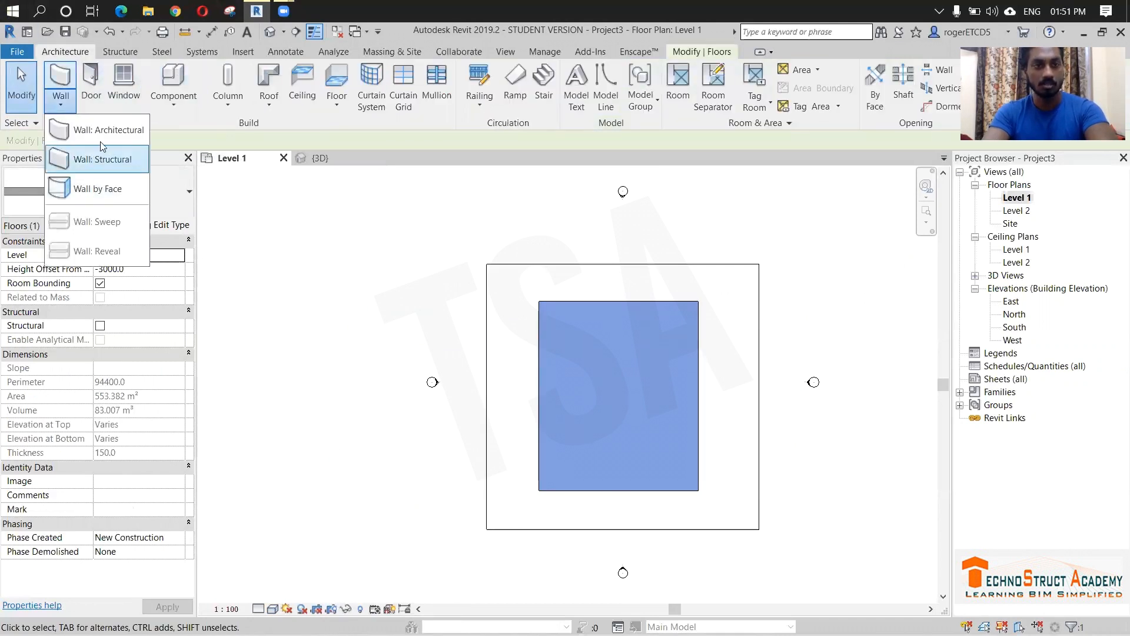
{"action": "left_click", "coordinate": [112, 130]}
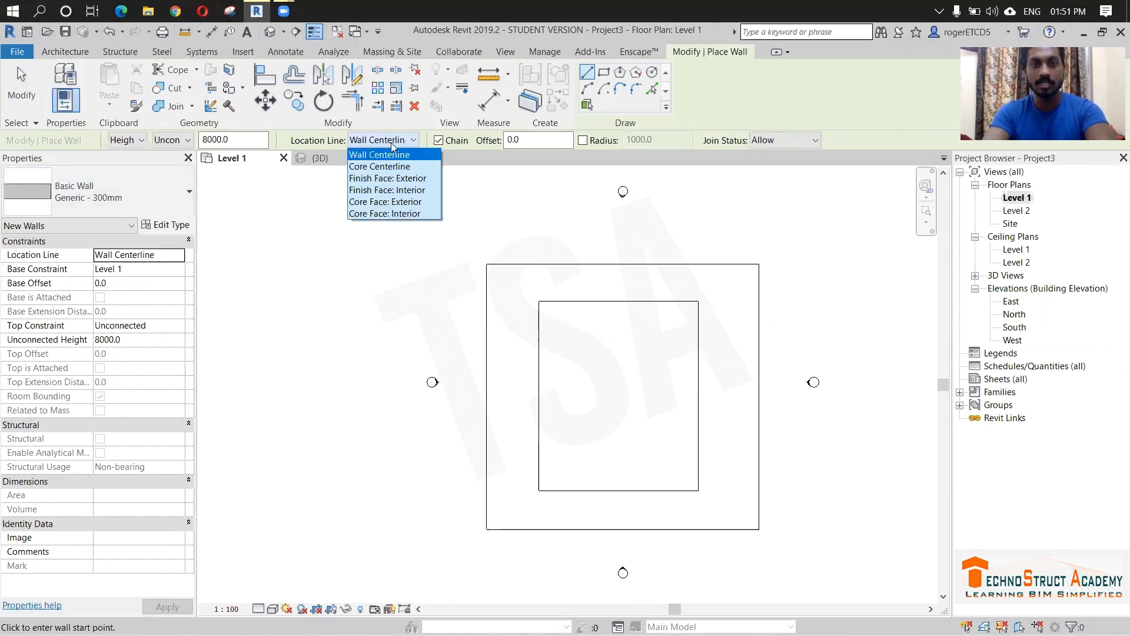
{"action": "left_click", "coordinate": [387, 189]}
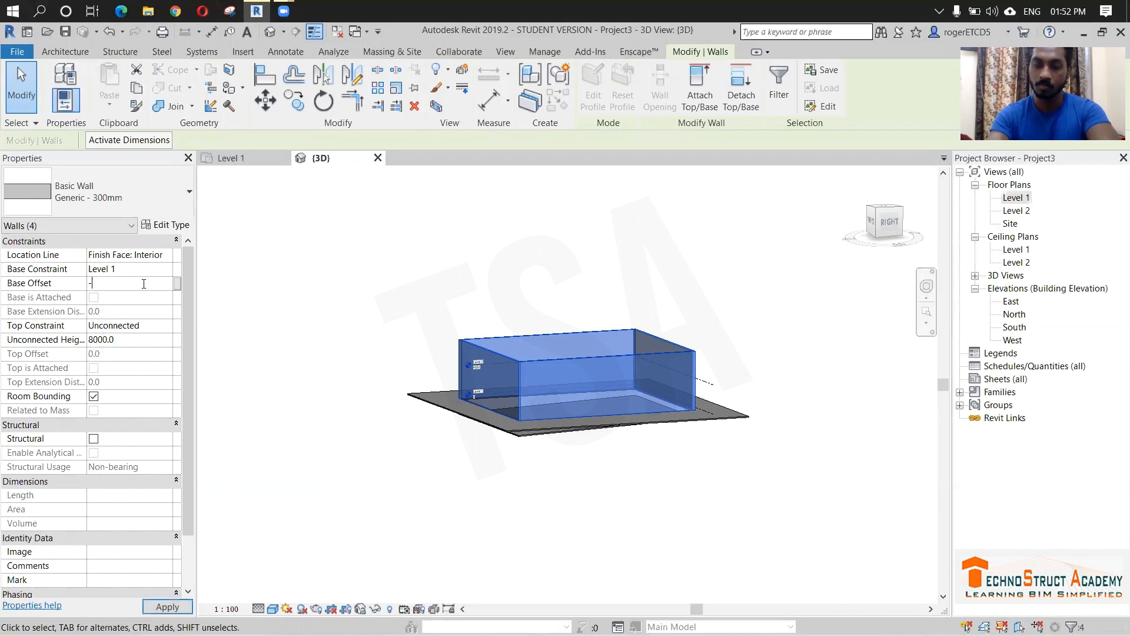
{"action": "type", "text": "1000"}
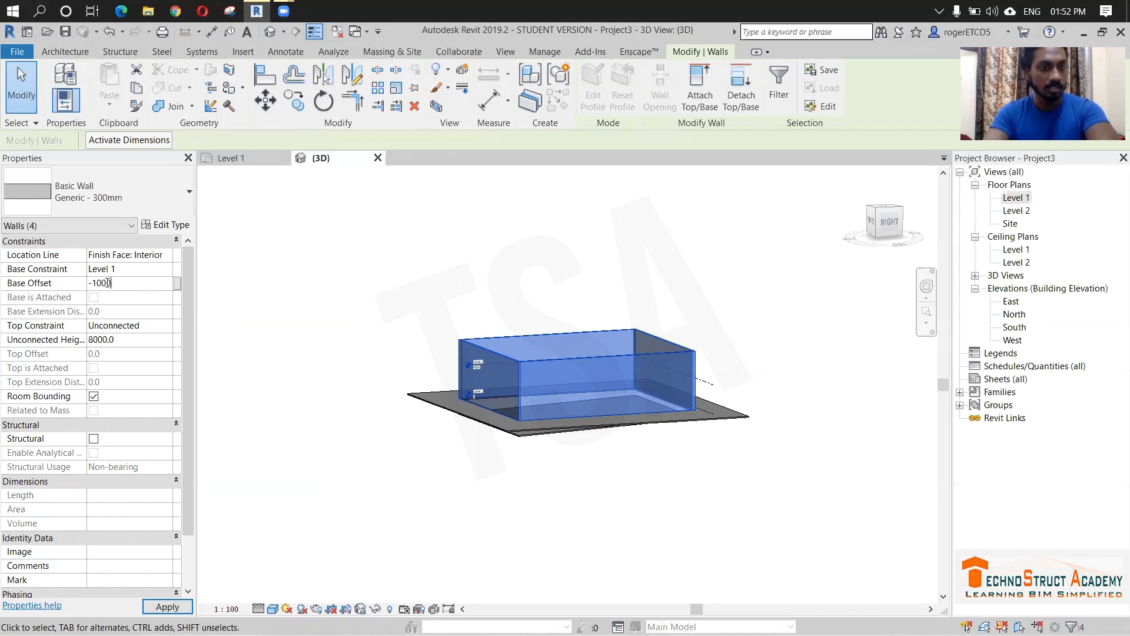
{"action": "left_click", "coordinate": [131, 339]}
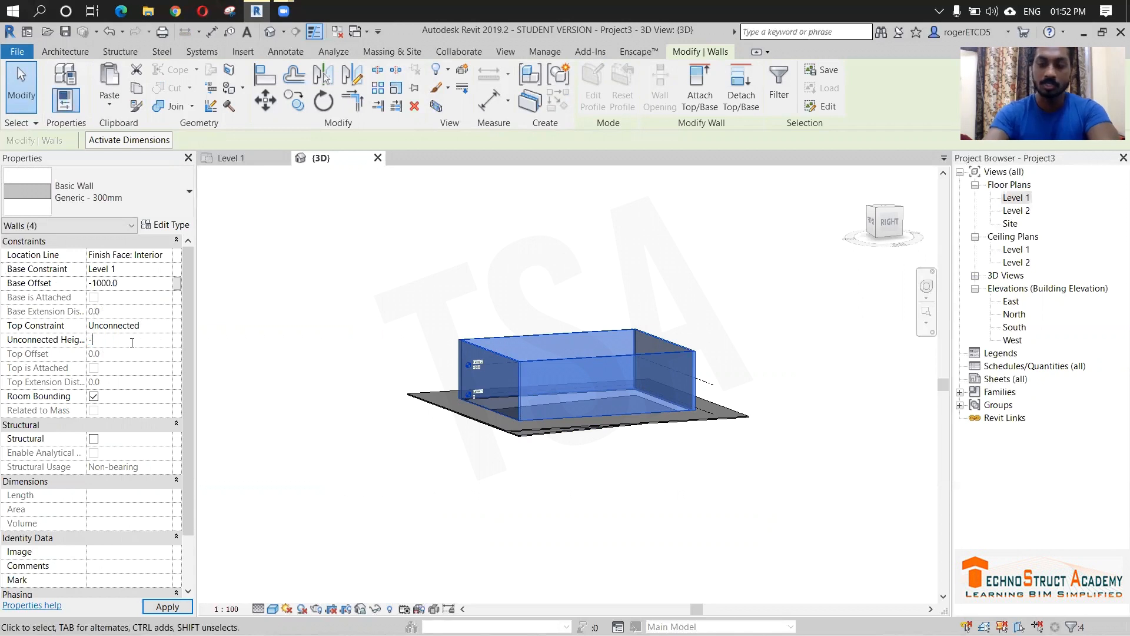
{"action": "type", "text": "-2000"}
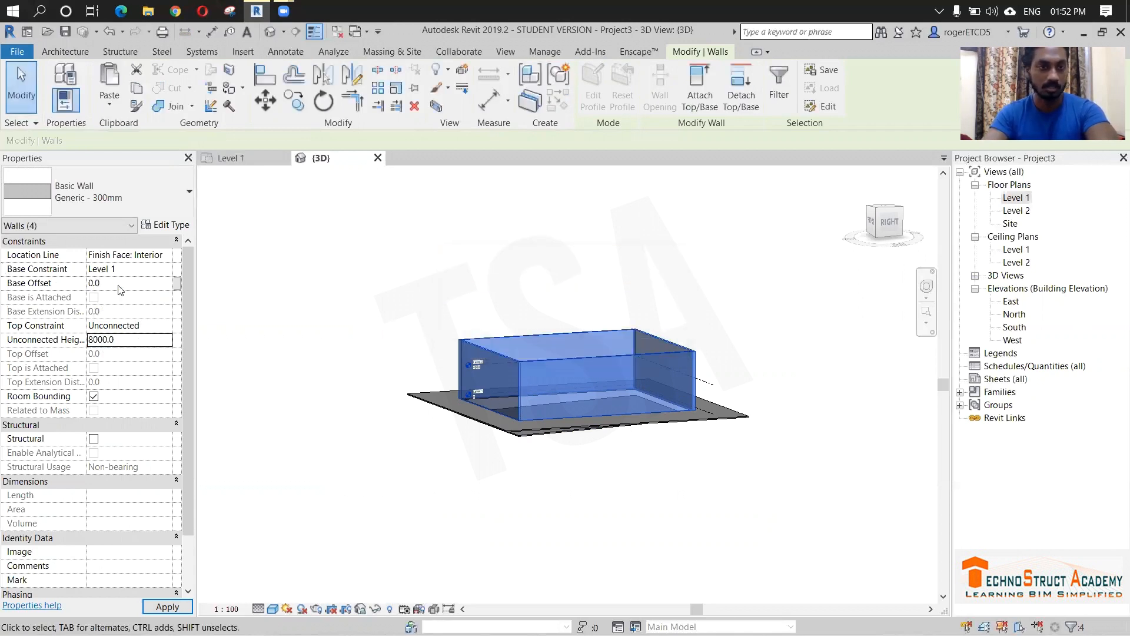
{"action": "type", "text": "-2"}
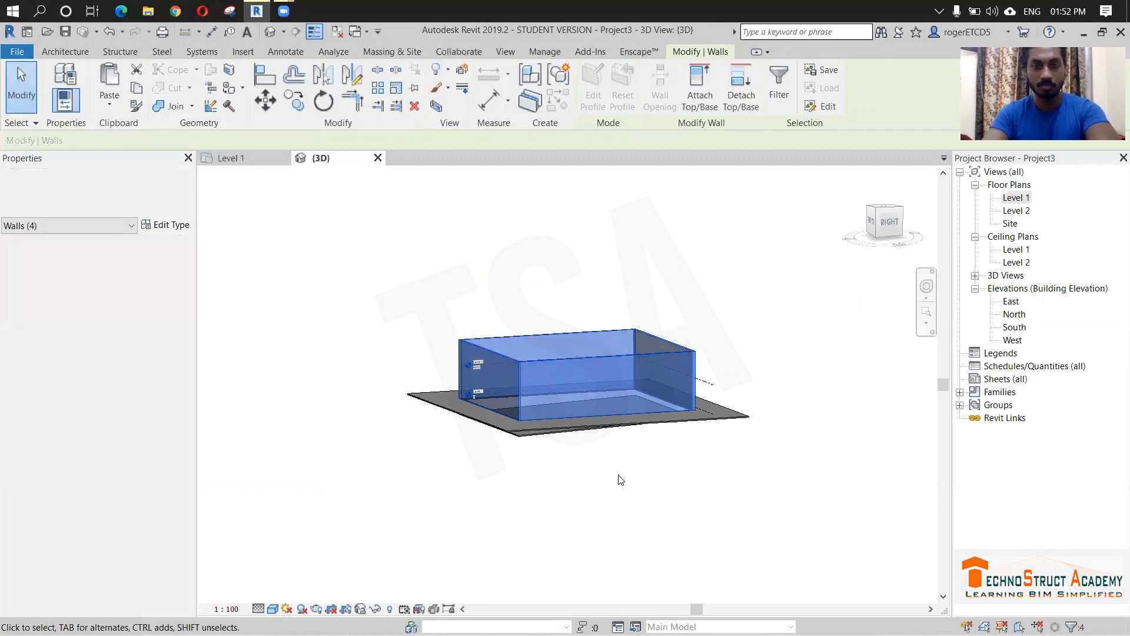
{"action": "left_click", "coordinate": [622, 480]}
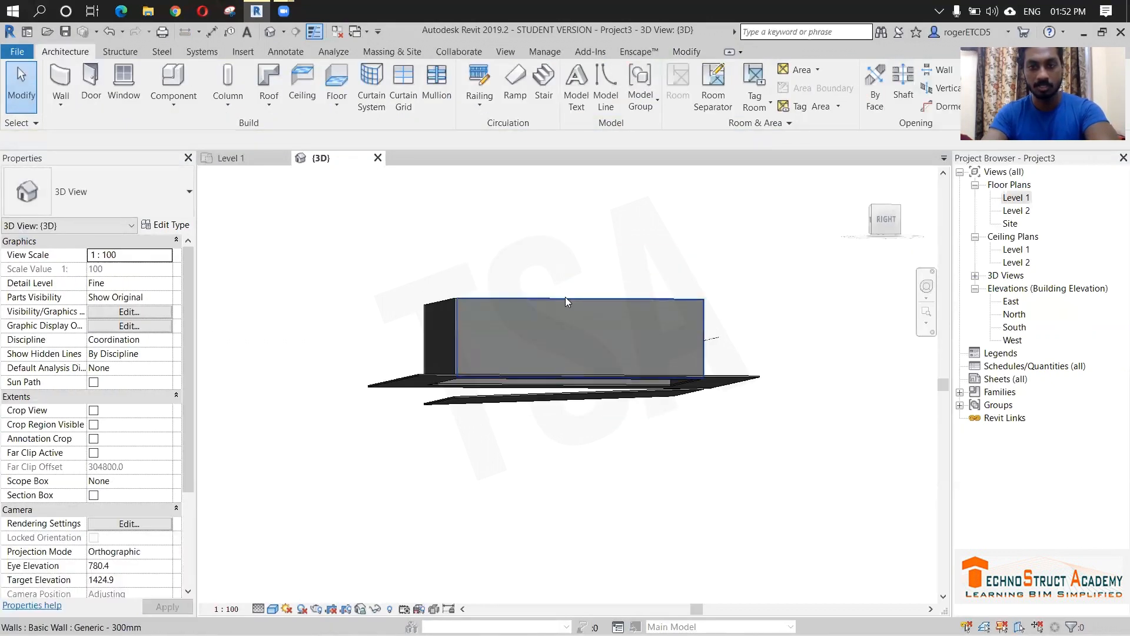
- Drag a pool wall's base down to 2000 below the level
{"action": "left_click", "coordinate": [566, 336]}
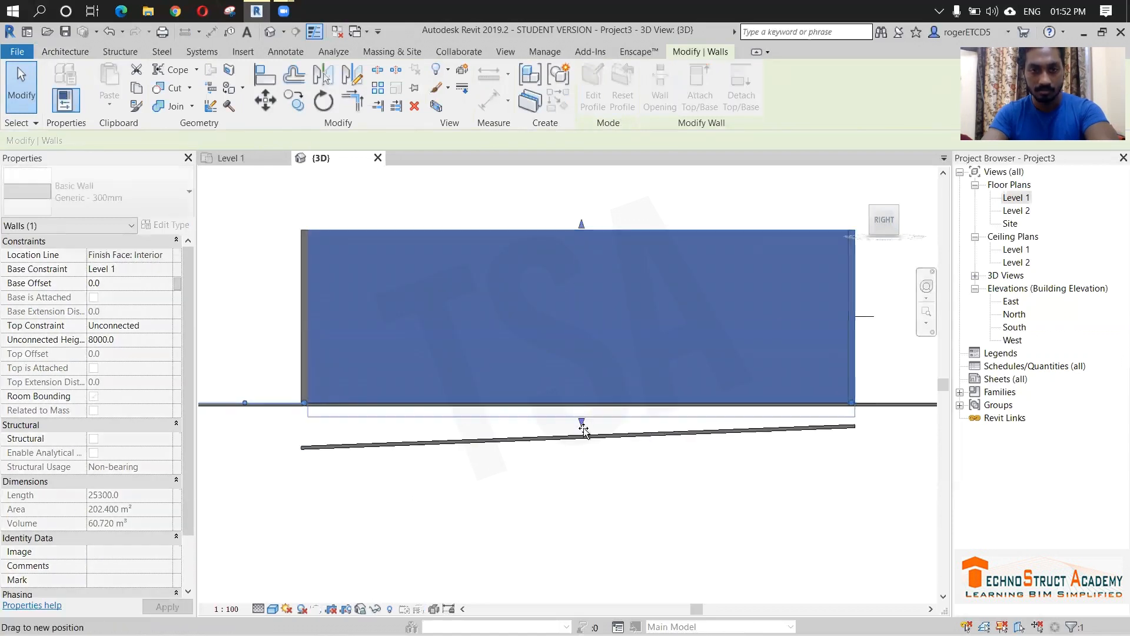
{"action": "left_click_drag", "start_coordinate": [582, 424], "coordinate": [581, 452]}
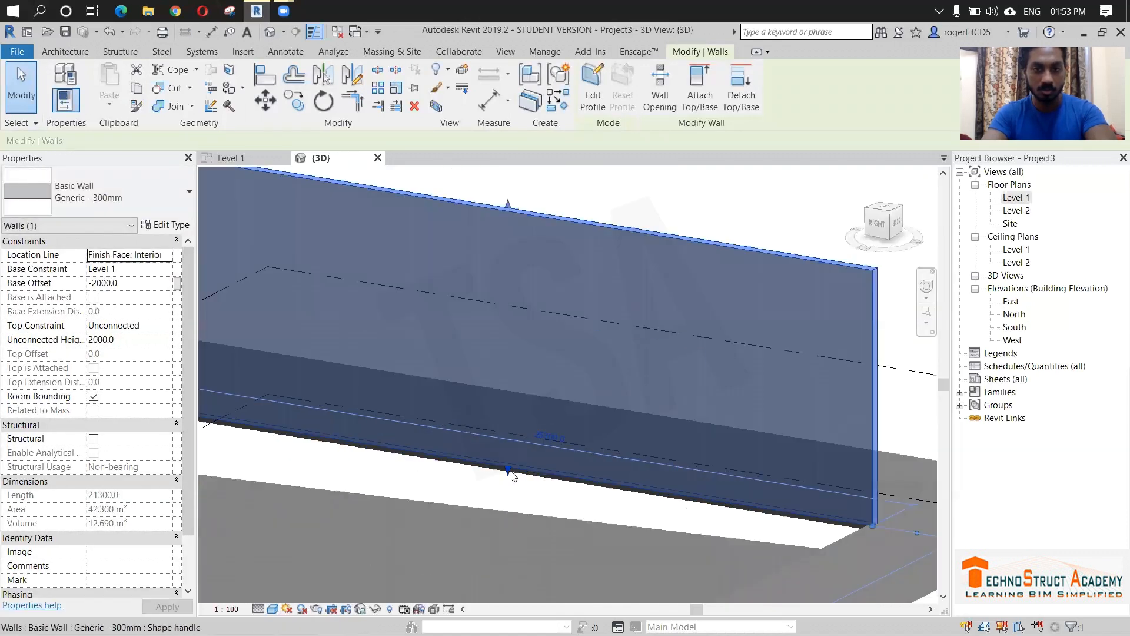
{"action": "left_click_drag", "start_coordinate": [510, 475], "coordinate": [510, 519]}
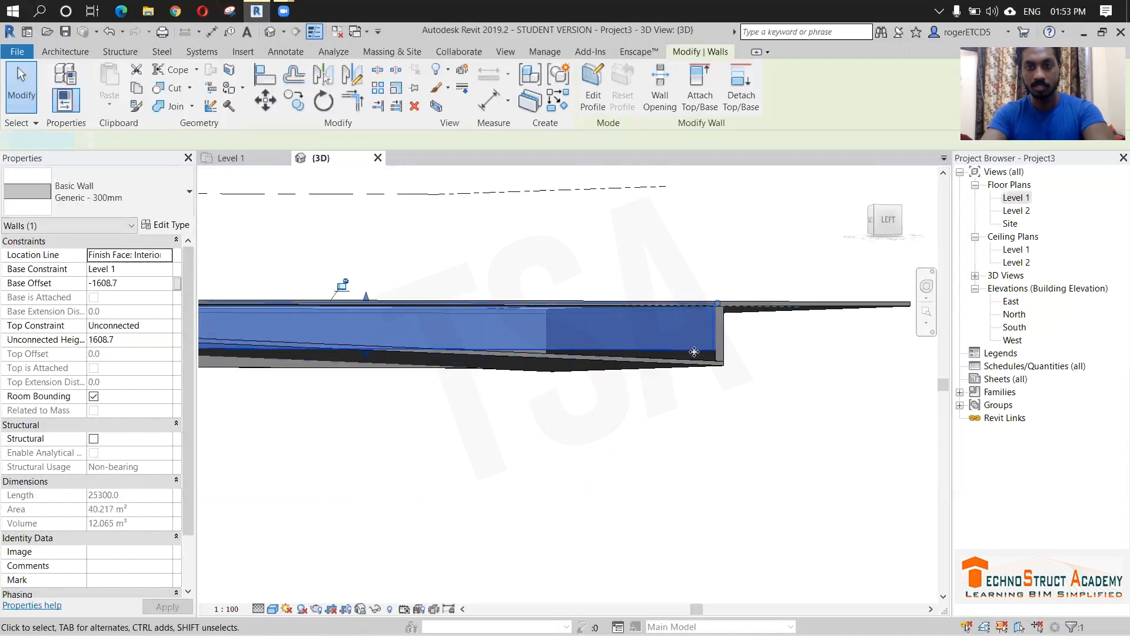
- Edit the wall profiles so their bottoms follow the slope, removing blocking constraints
{"action": "left_click", "coordinate": [592, 84]}
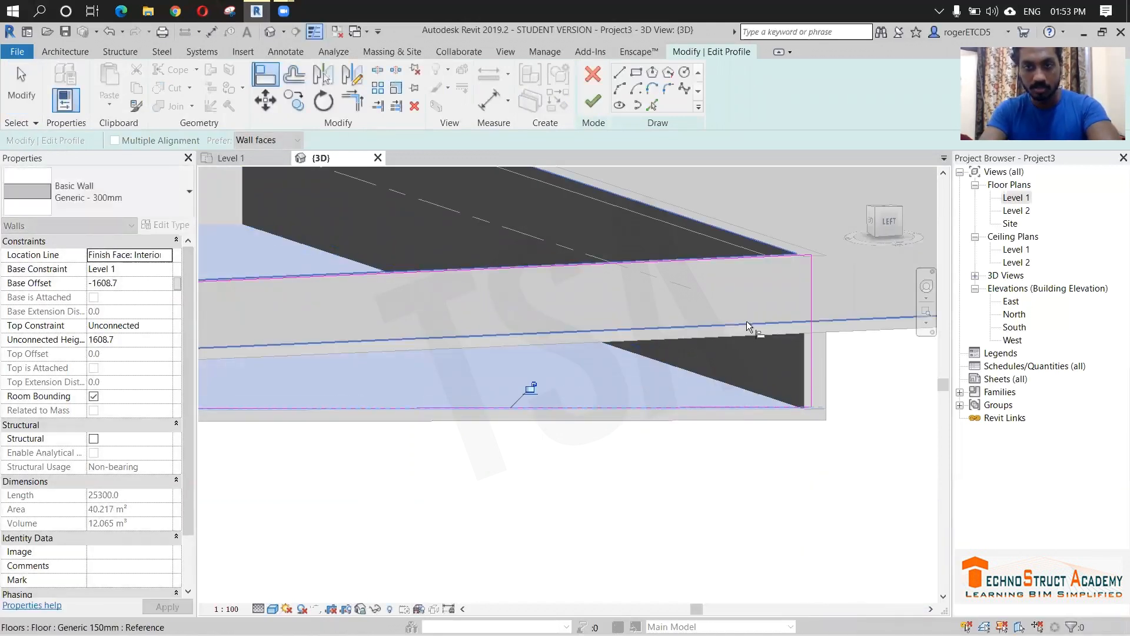
{"action": "left_click_drag", "start_coordinate": [750, 325], "coordinate": [743, 326]}
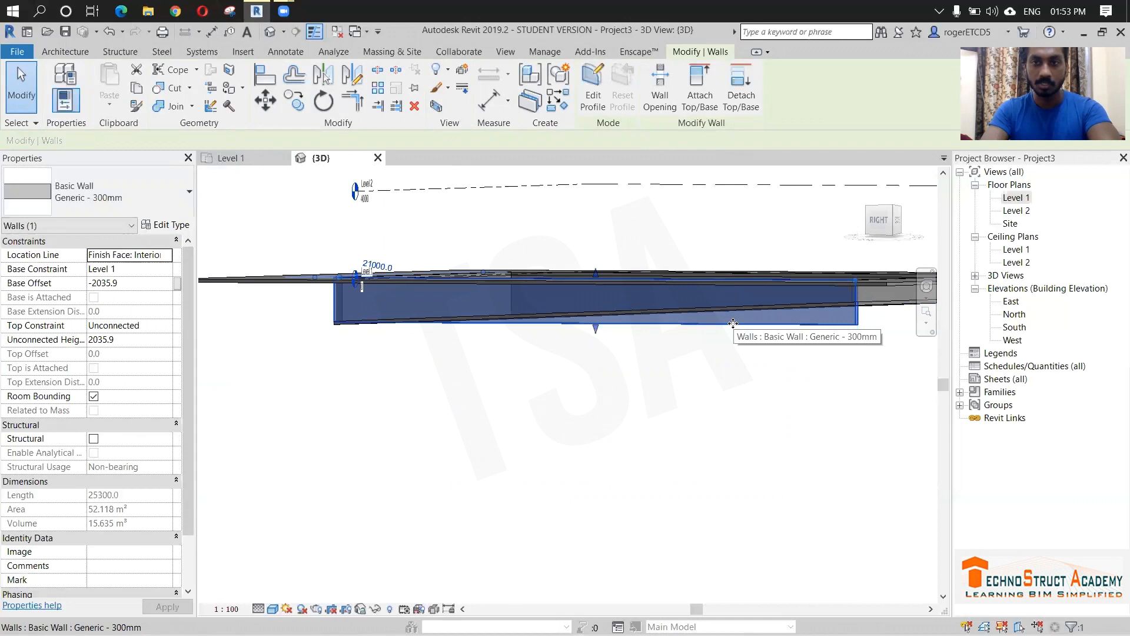
{"action": "left_click", "coordinate": [592, 85]}
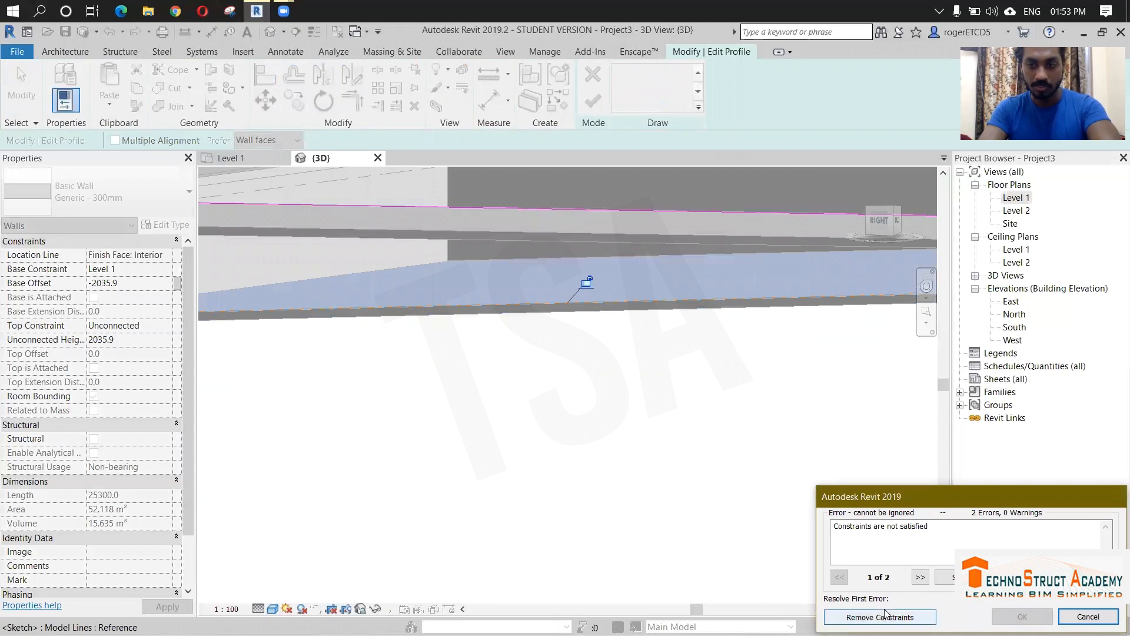
{"action": "left_click", "coordinate": [877, 617]}
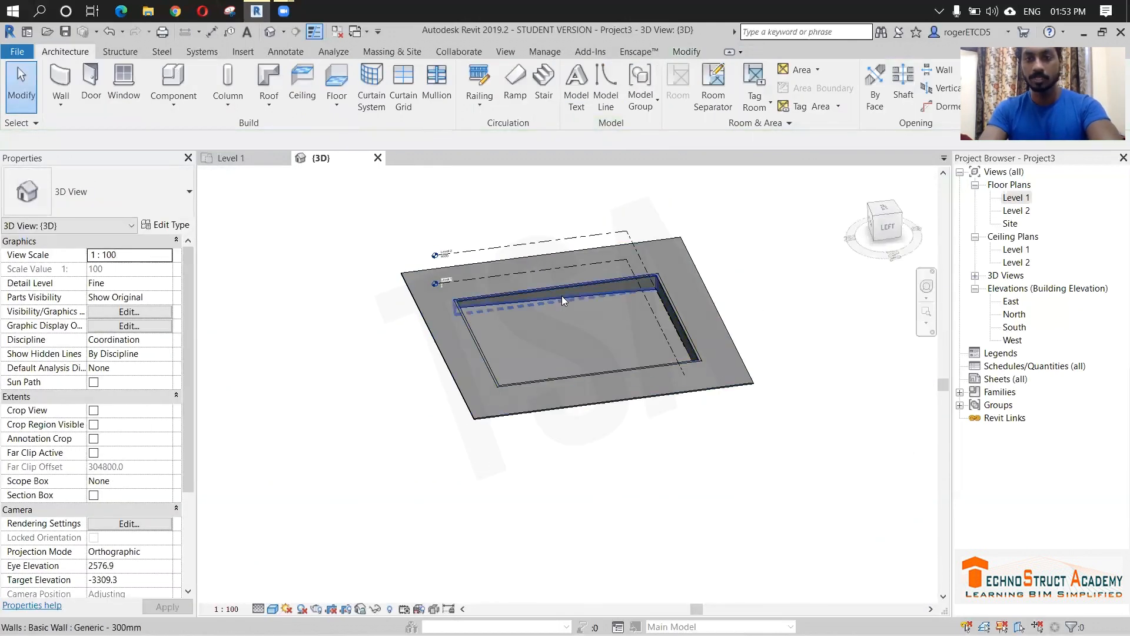
{"action": "mouse_move", "coordinate": [564, 301]}
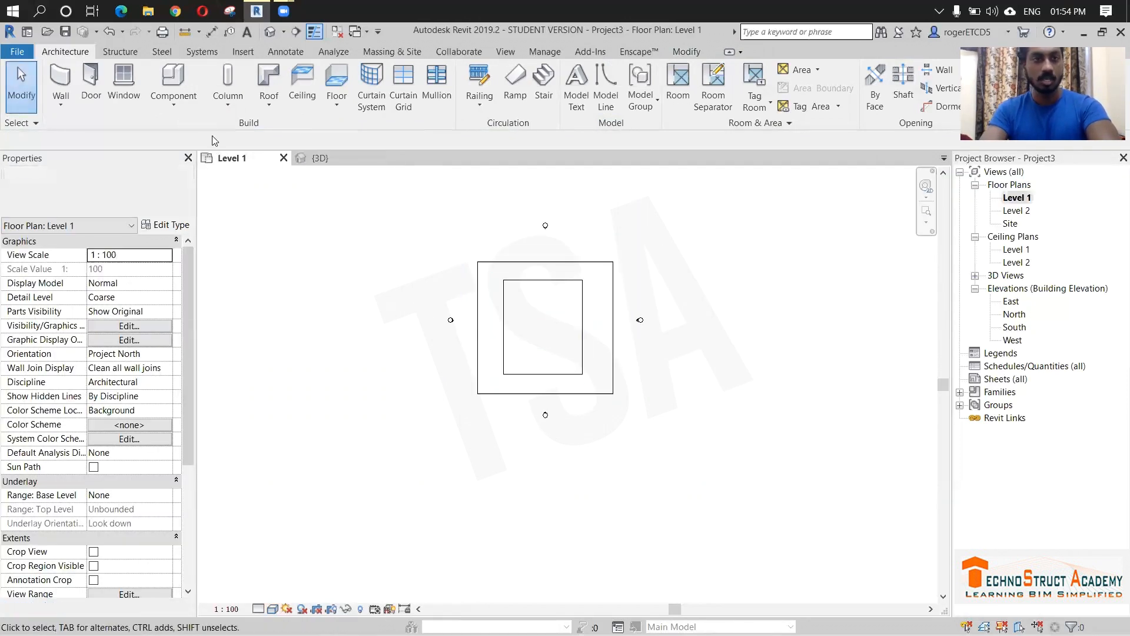
- Begin a Model In-Place Generic Models family named Water
{"action": "left_click", "coordinate": [173, 84]}
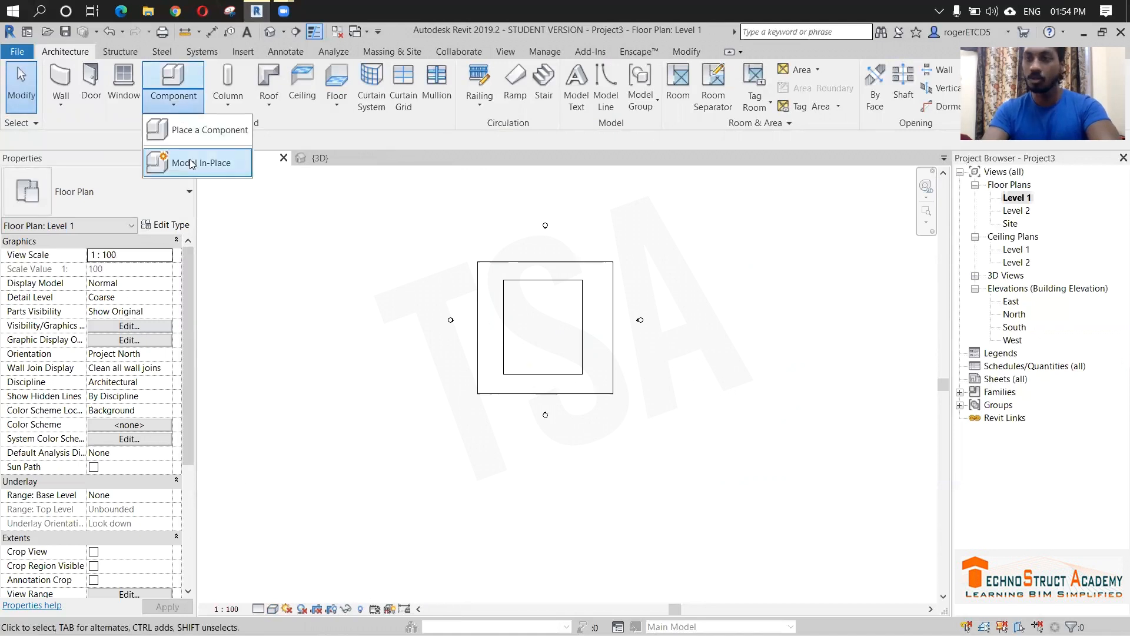
{"action": "left_click", "coordinate": [200, 163]}
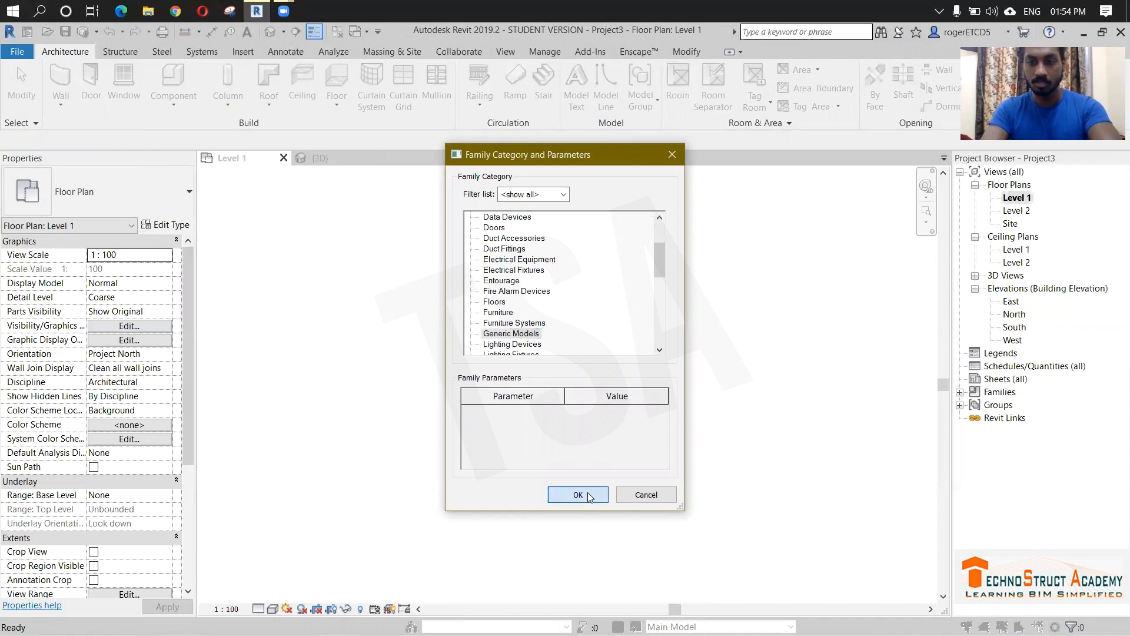
{"action": "left_click", "coordinate": [577, 494]}
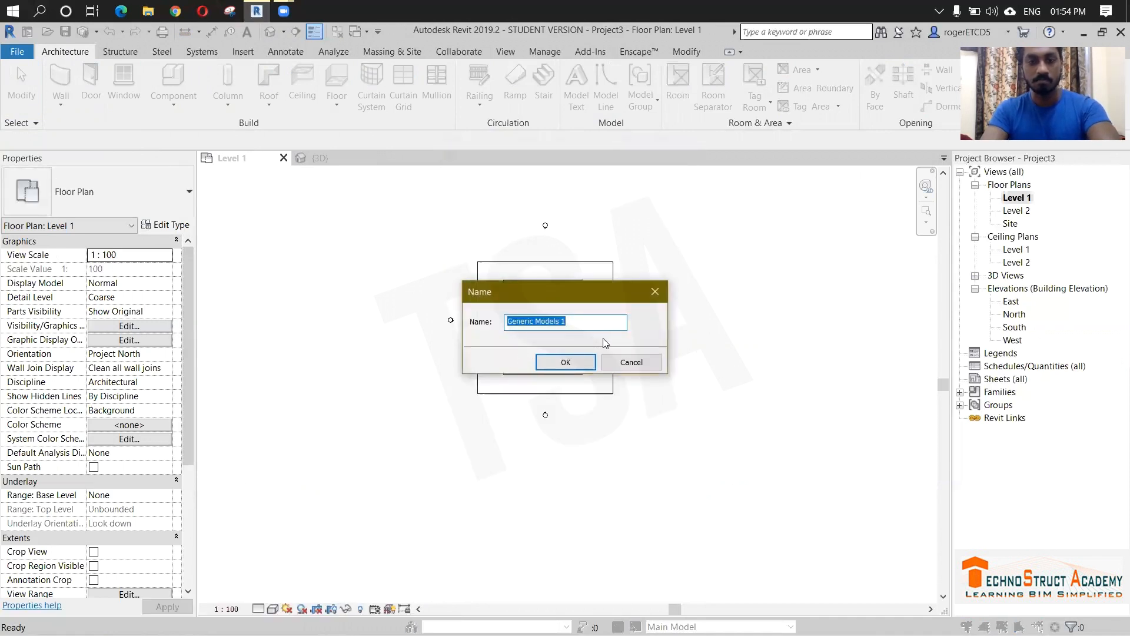
{"action": "type", "text": "Water"}
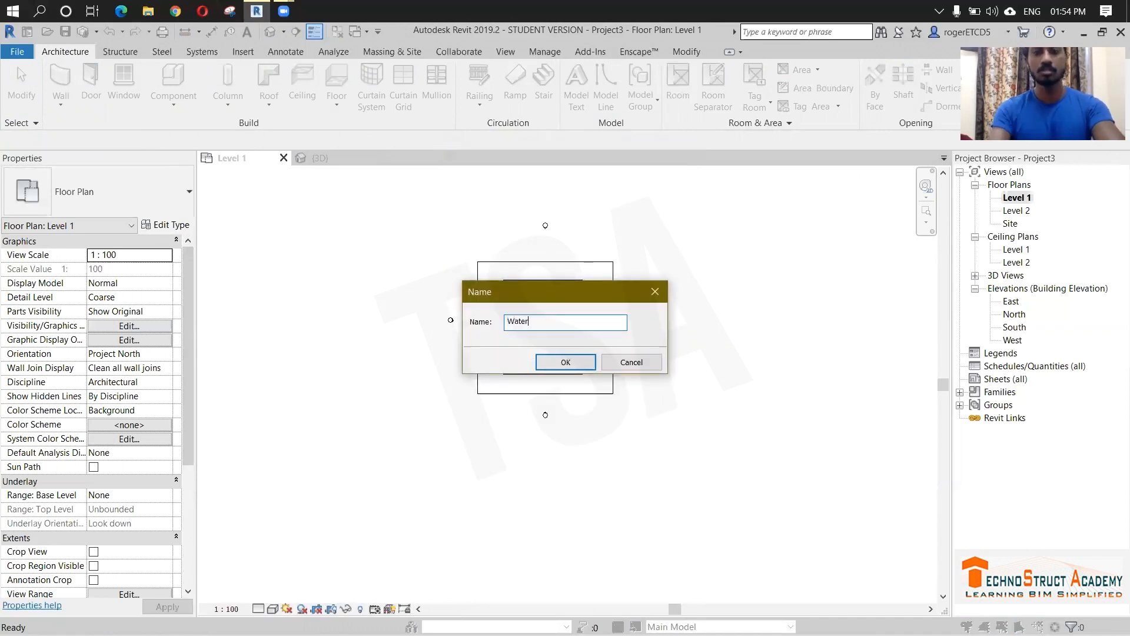
{"action": "left_click", "coordinate": [565, 362]}
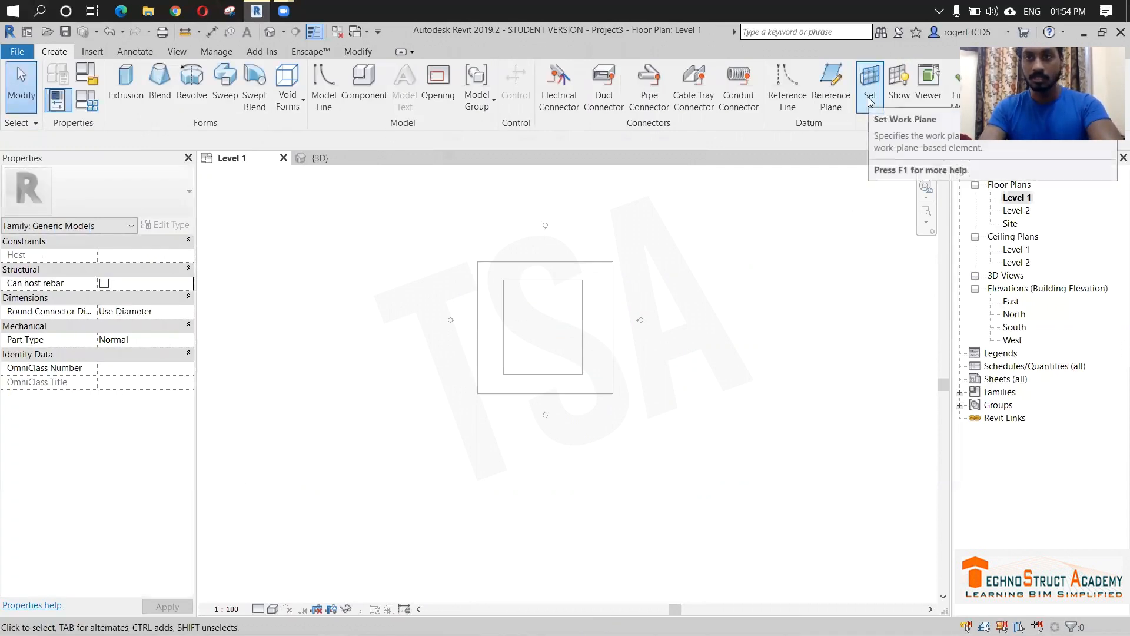
- Pick a plane as the work plane and open the East elevation for sketching
{"action": "left_click", "coordinate": [869, 81]}
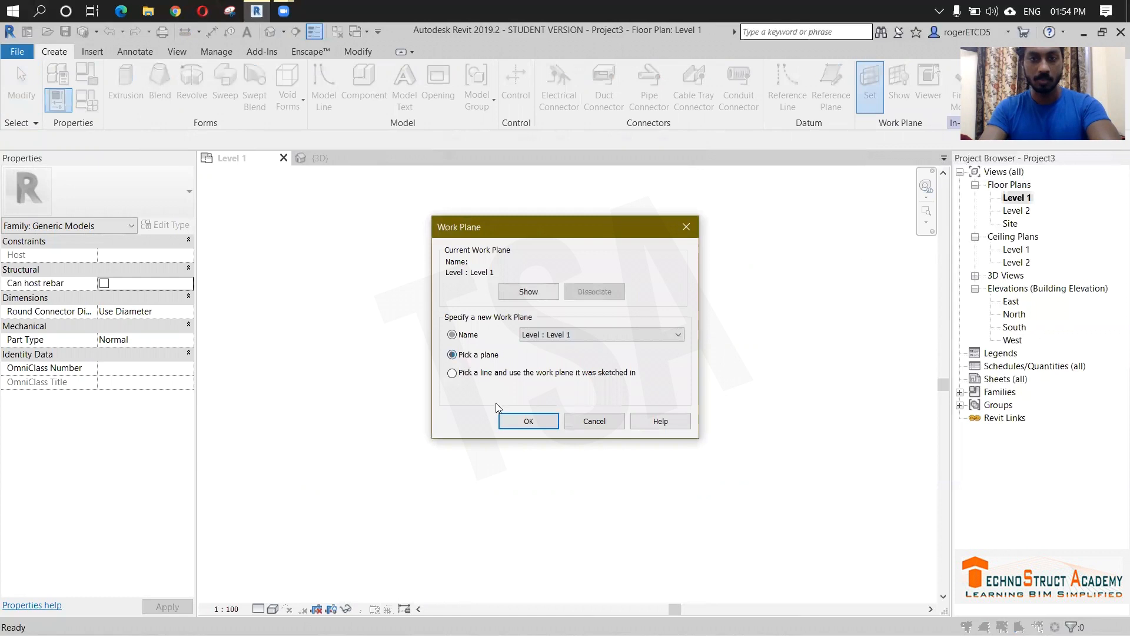
{"action": "left_click", "coordinate": [527, 422]}
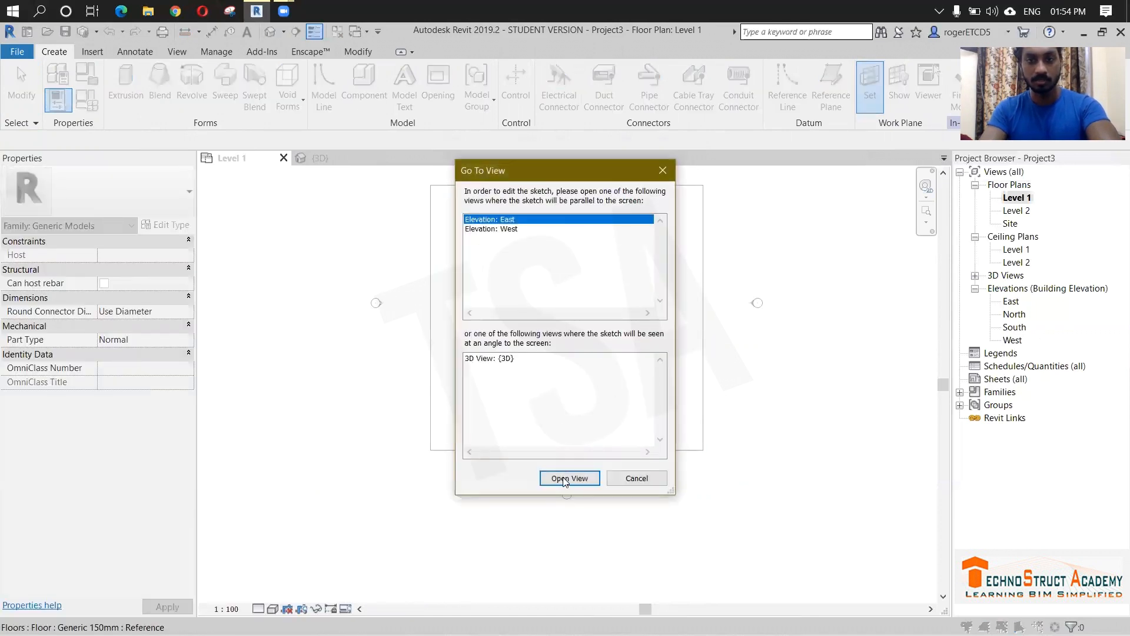
{"action": "left_click", "coordinate": [569, 478]}
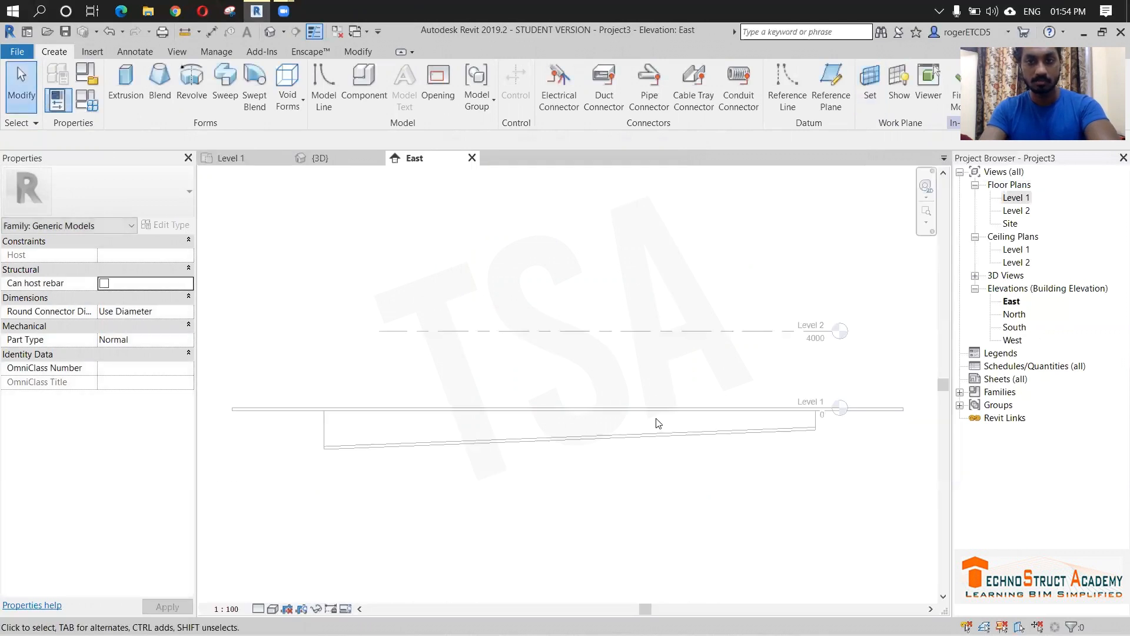
- Extrude the water profile 21000 deep across the basin and view it as a blue volume in 3D
{"action": "left_click", "coordinate": [125, 85]}
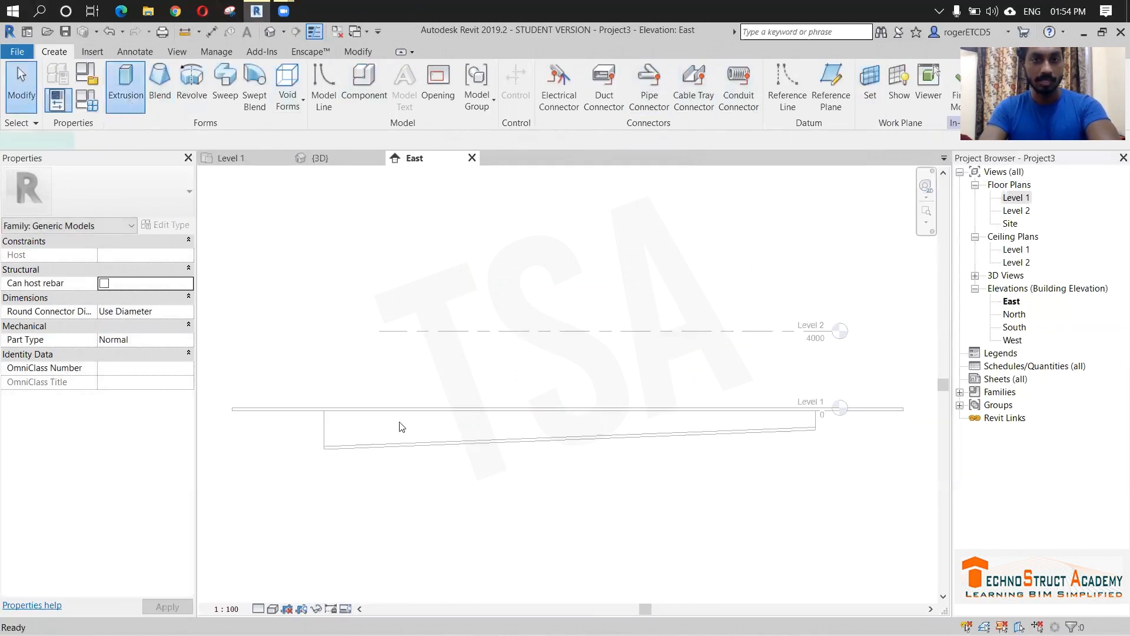
{"action": "left_click", "coordinate": [125, 84]}
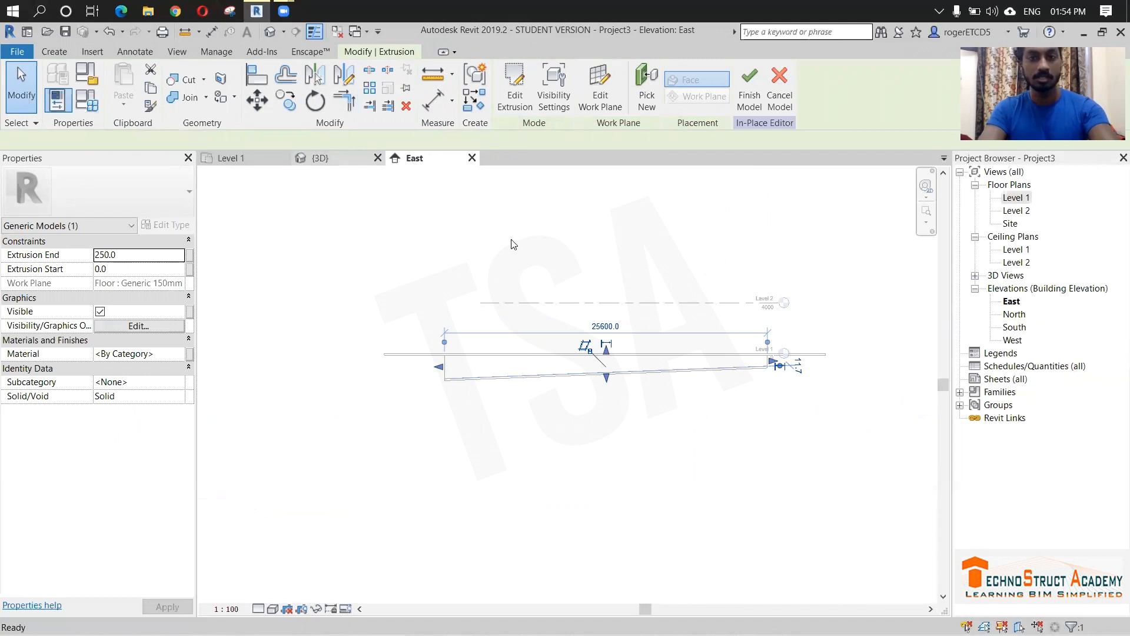
{"action": "left_click", "coordinate": [321, 158]}
{"action": "type", "text": "21000"}
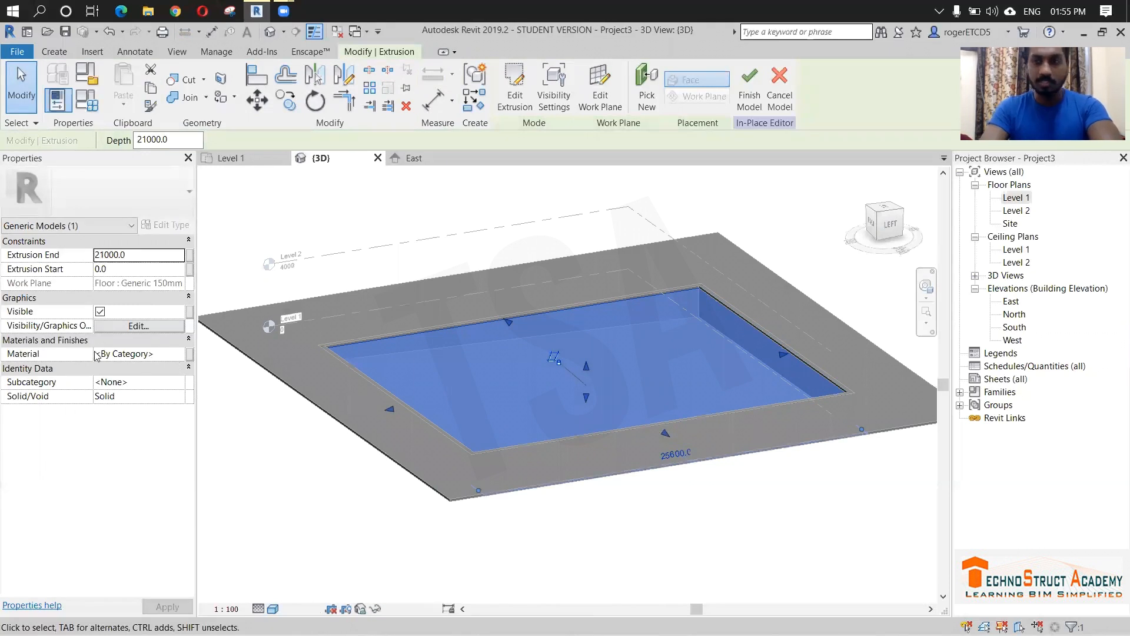
- Create a new material named WATER in the Material Browser for the water solid
{"action": "left_click", "coordinate": [179, 355]}
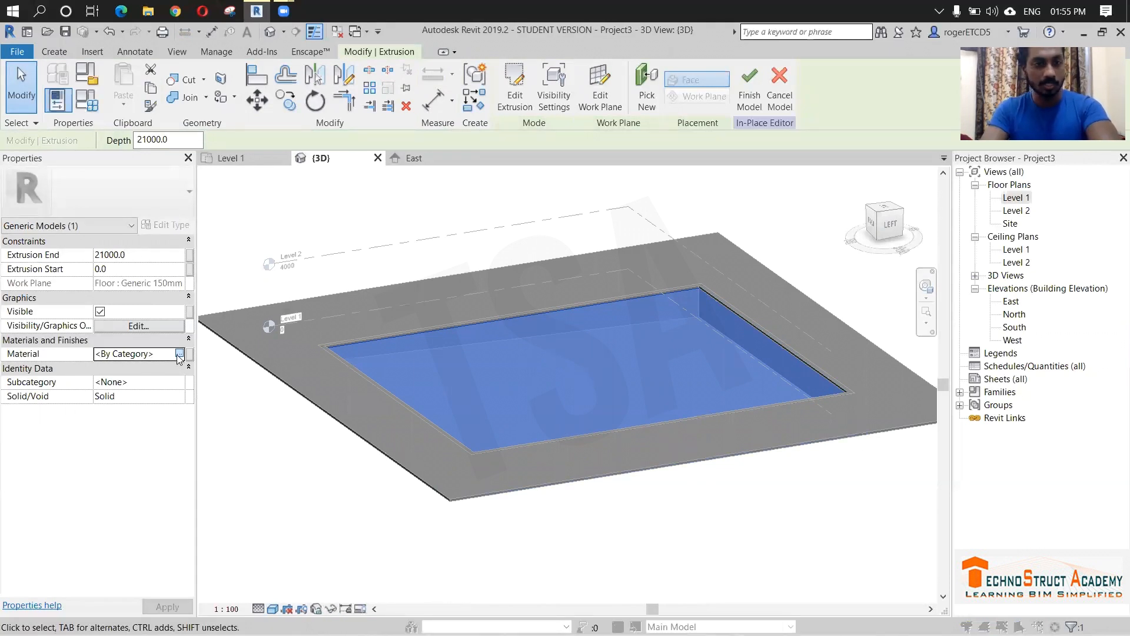
{"action": "left_click", "coordinate": [179, 353]}
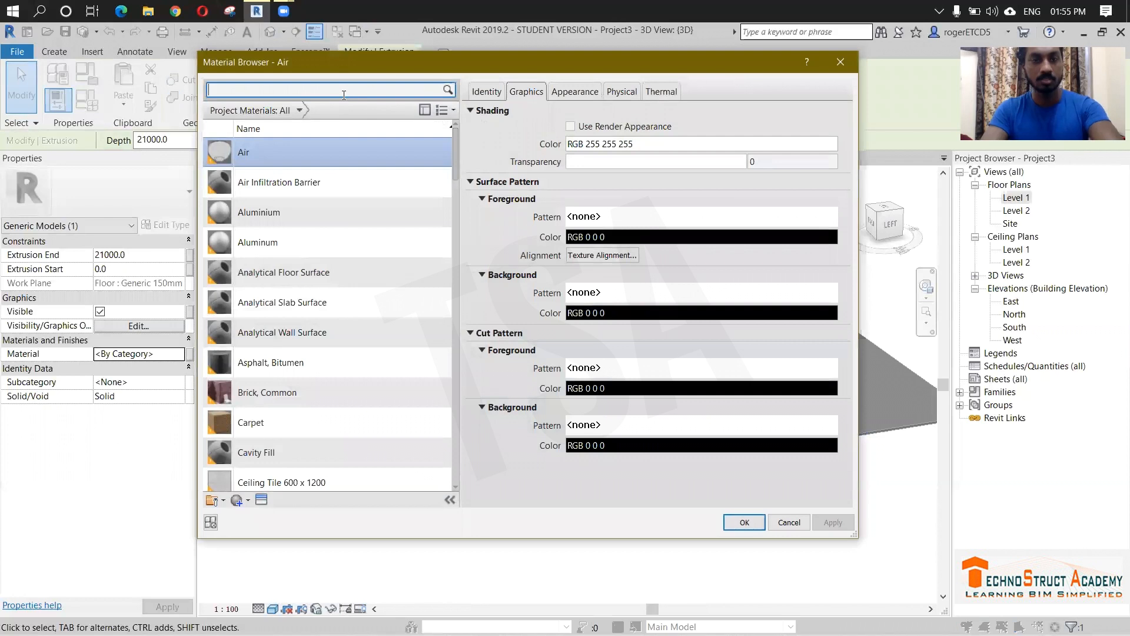
{"action": "type", "text": "WATER"}
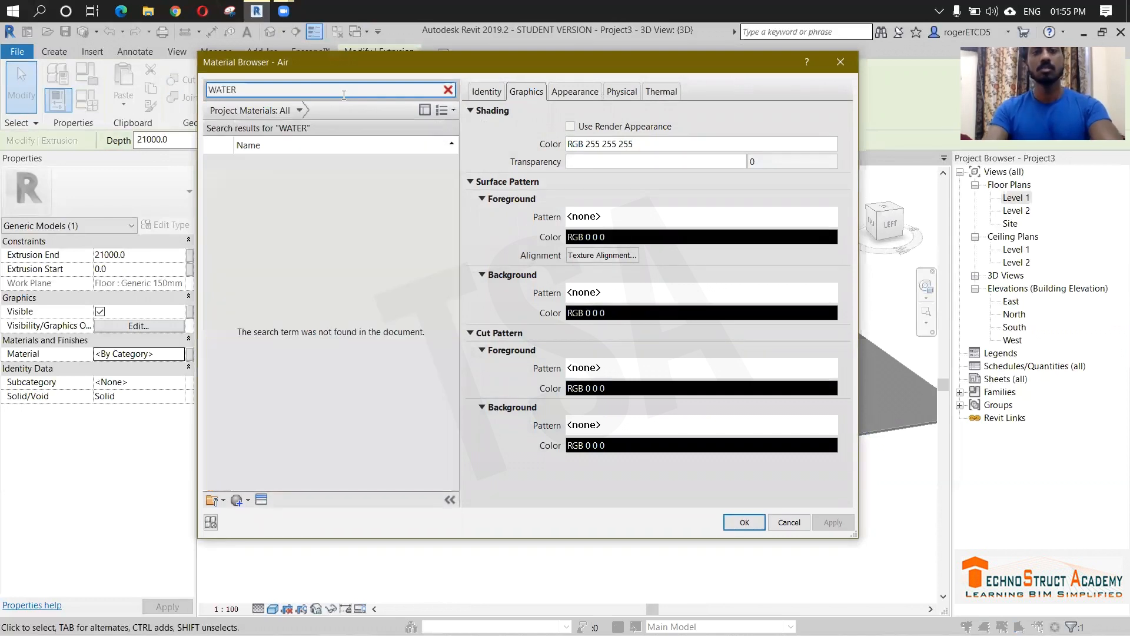
{"action": "left_click", "coordinate": [449, 89]}
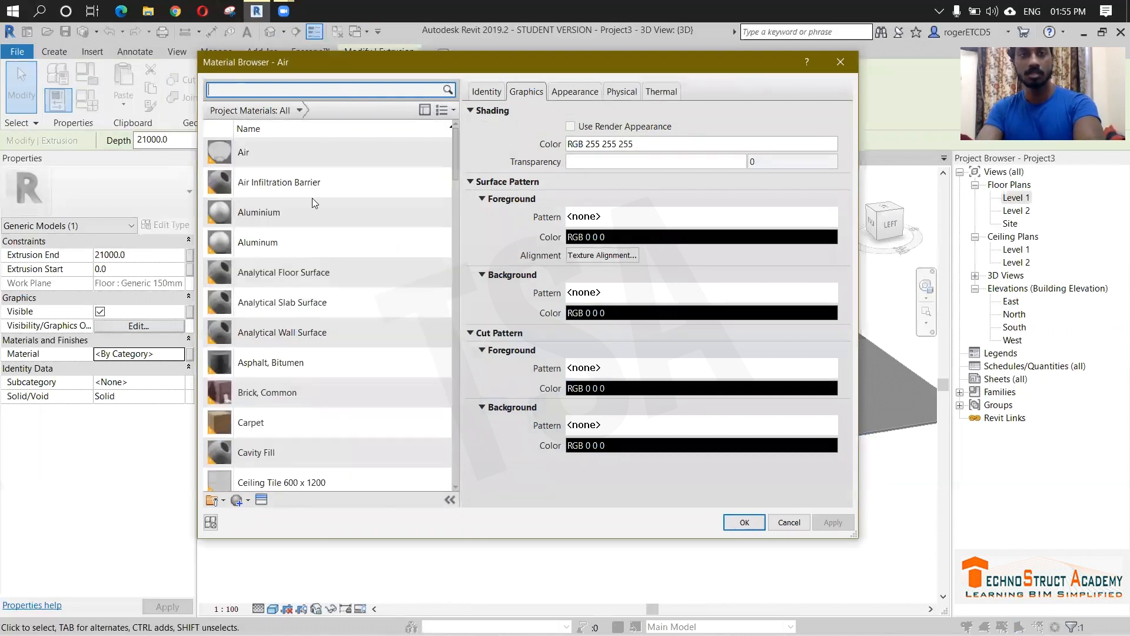
{"action": "mouse_move", "coordinate": [239, 499]}
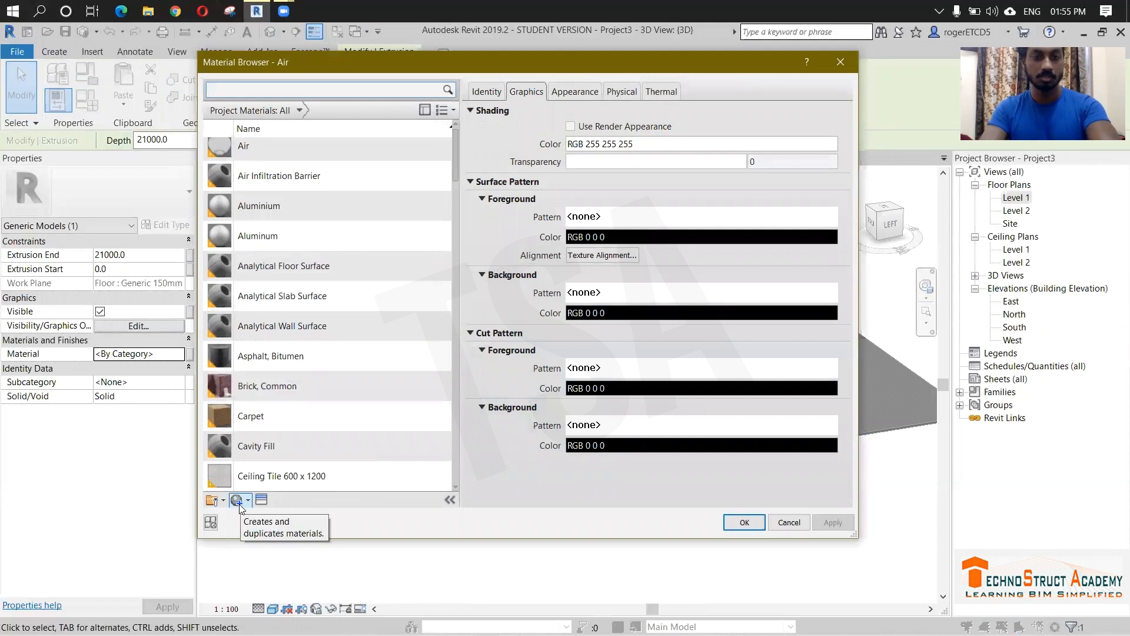
{"action": "left_click", "coordinate": [237, 499]}
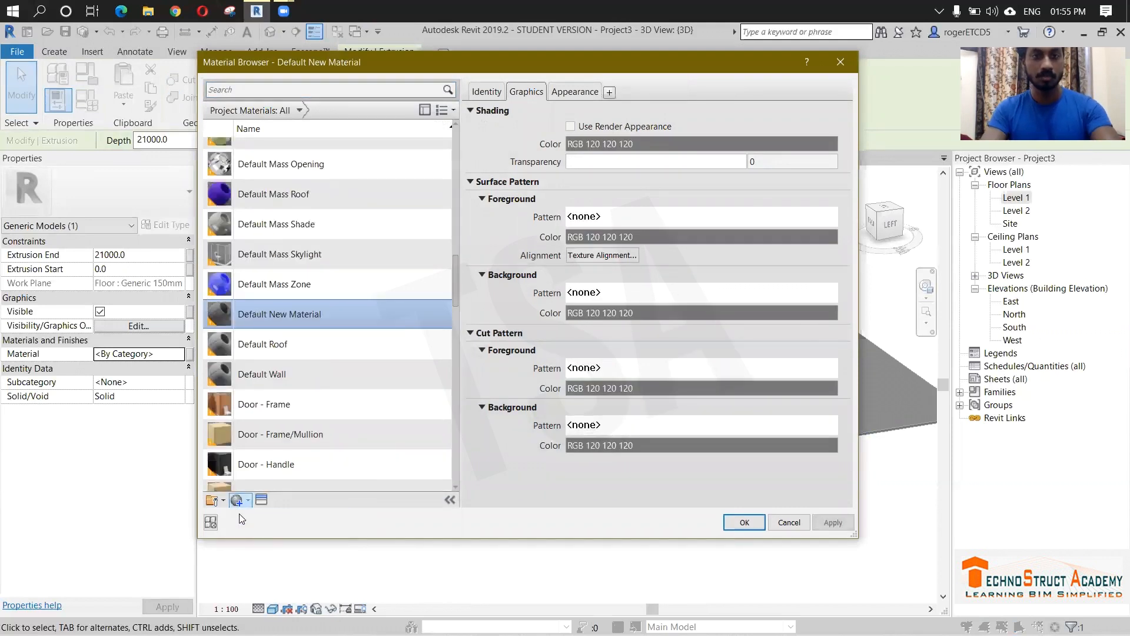
{"action": "right_click", "coordinate": [279, 313]}
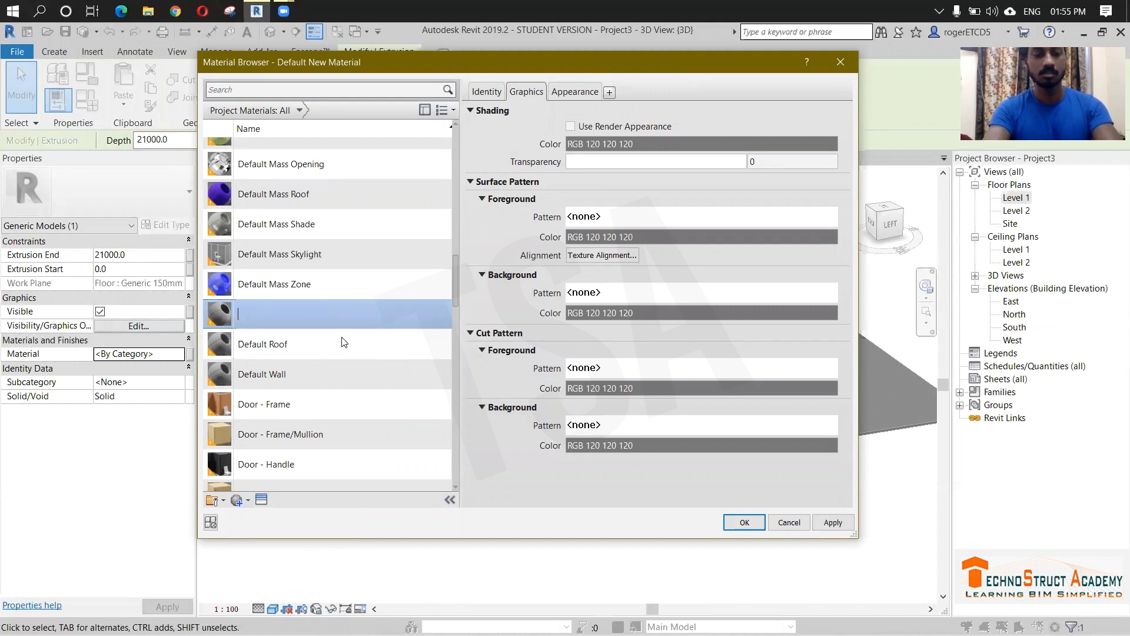
{"action": "type", "text": "WATER"}
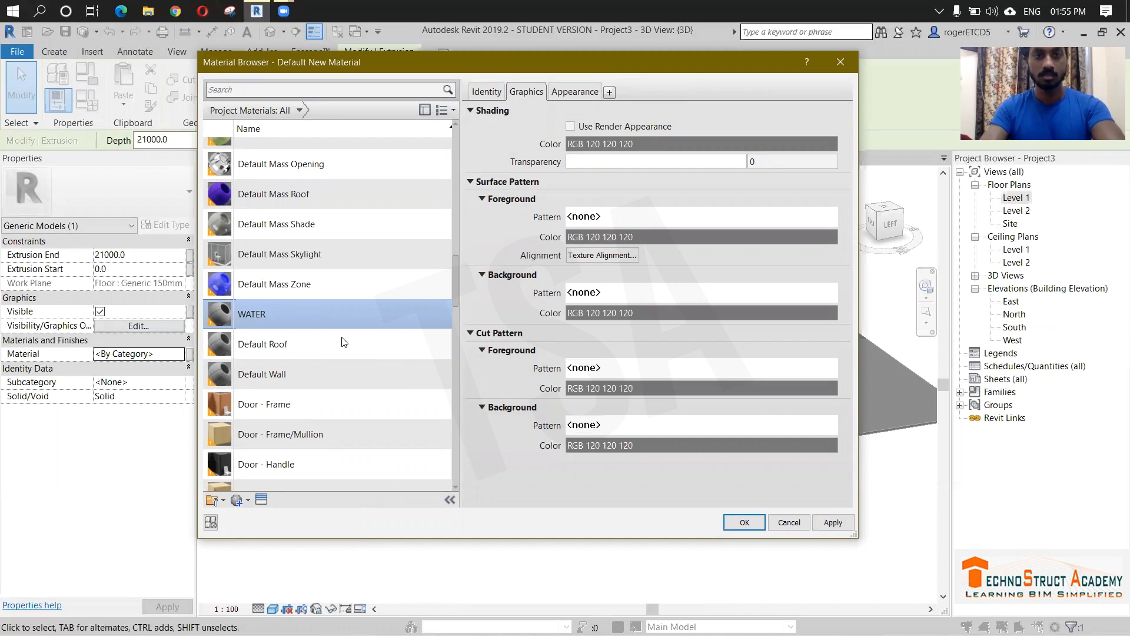
{"action": "mouse_move", "coordinate": [262, 499]}
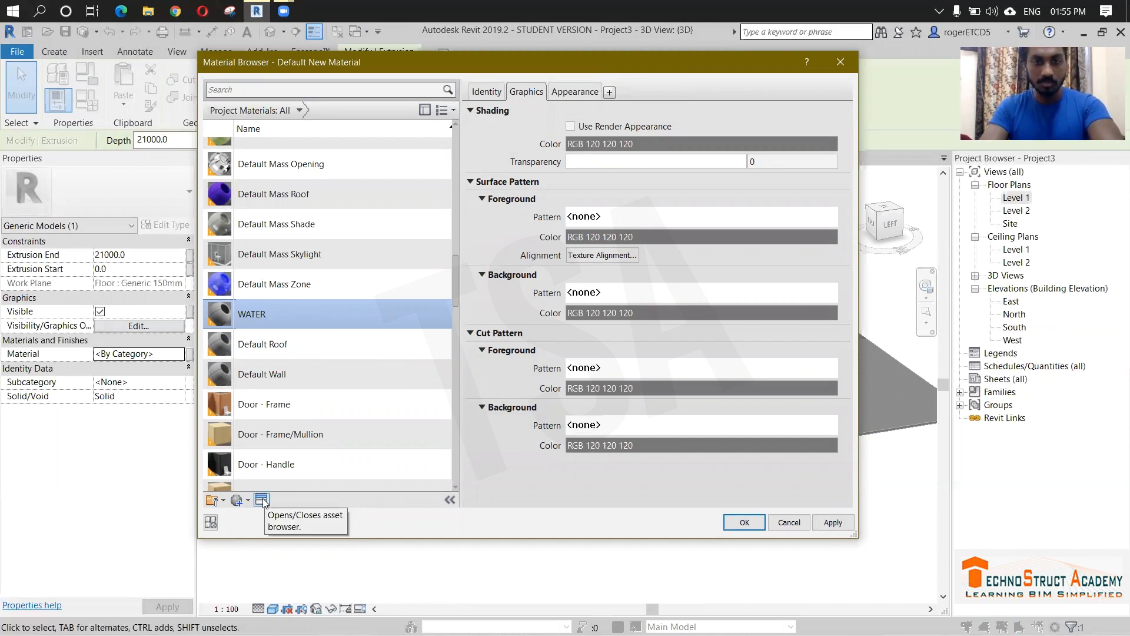
- Give WATER the Tropical Blue sea appearance from the Asset Browser and assign it
{"action": "left_click", "coordinate": [262, 500]}
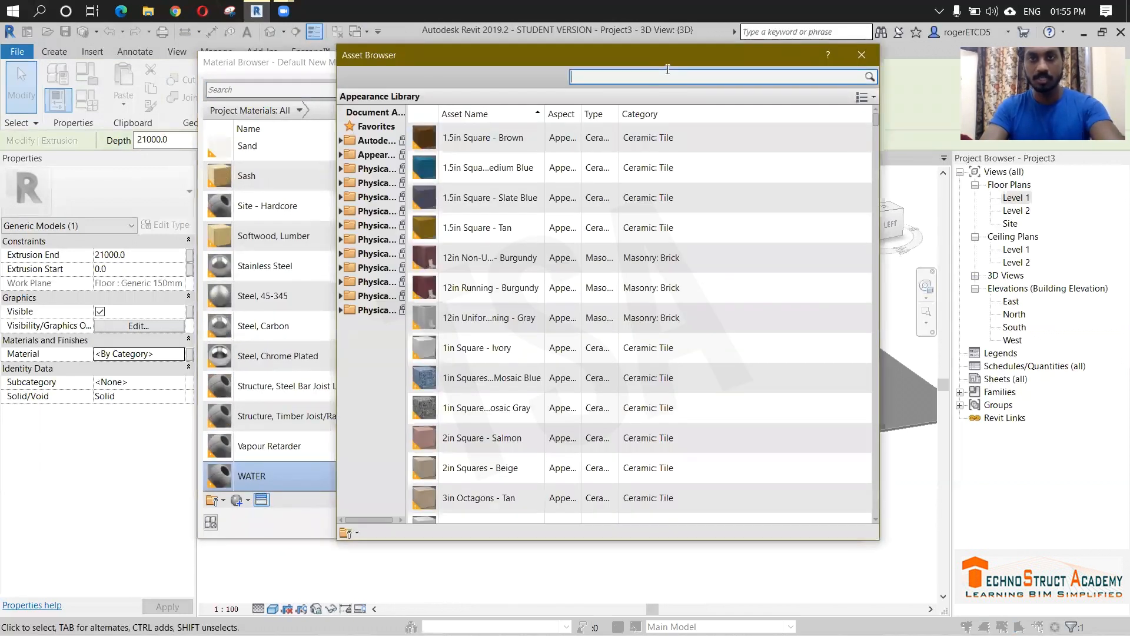
{"action": "type", "text": "WATER"}
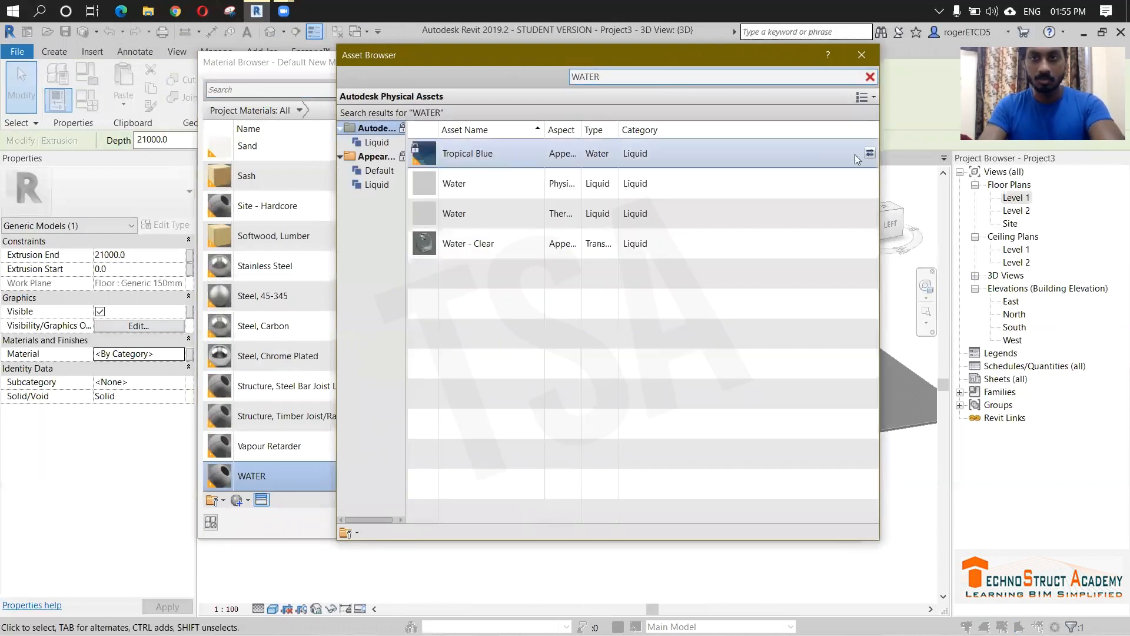
{"action": "mouse_move", "coordinate": [868, 153]}
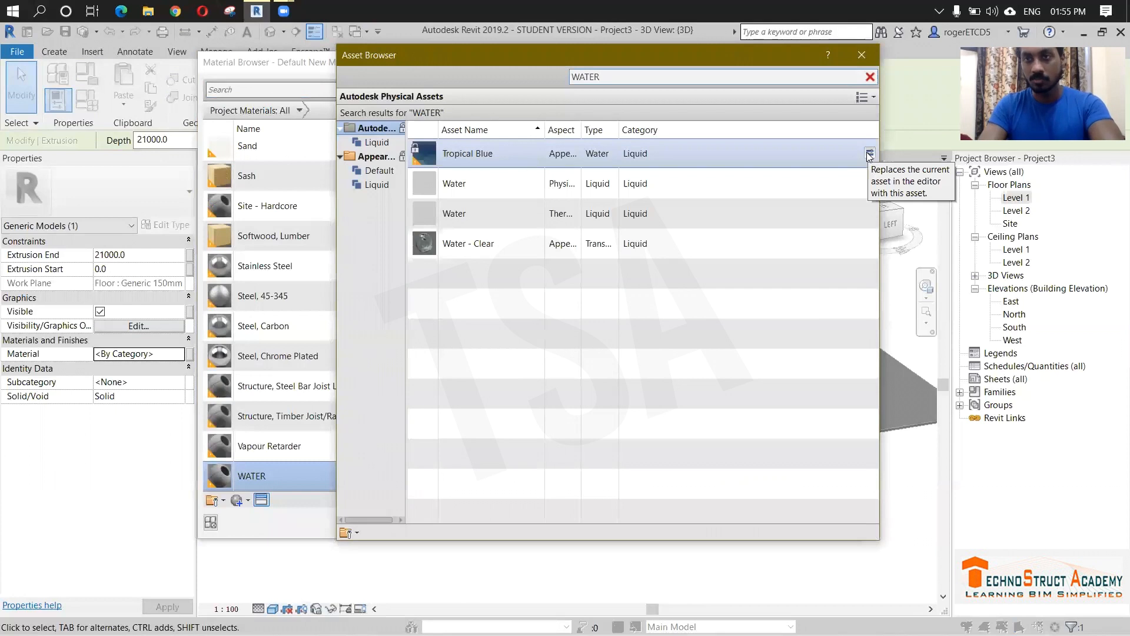
{"action": "left_click", "coordinate": [870, 76]}
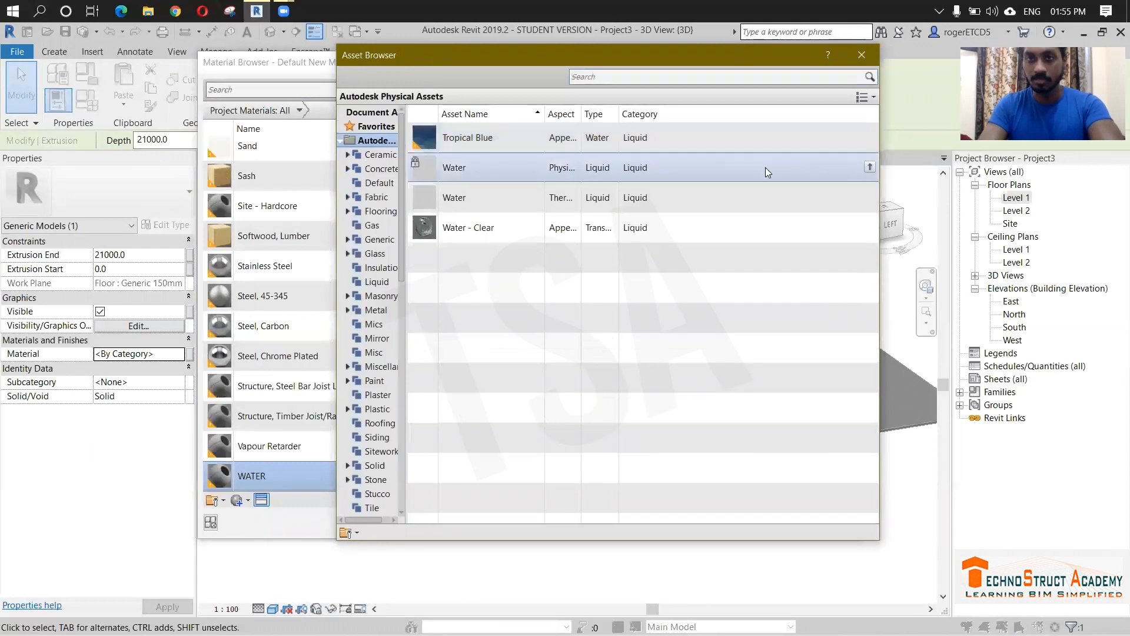
{"action": "double_click", "coordinate": [467, 137]}
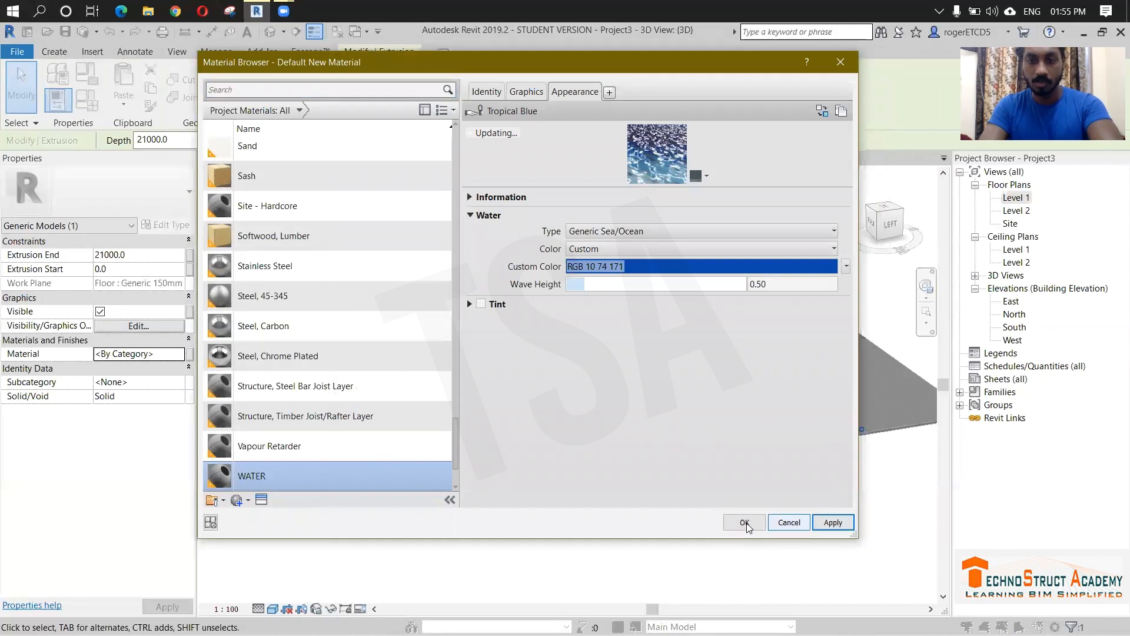
{"action": "left_click", "coordinate": [744, 522]}
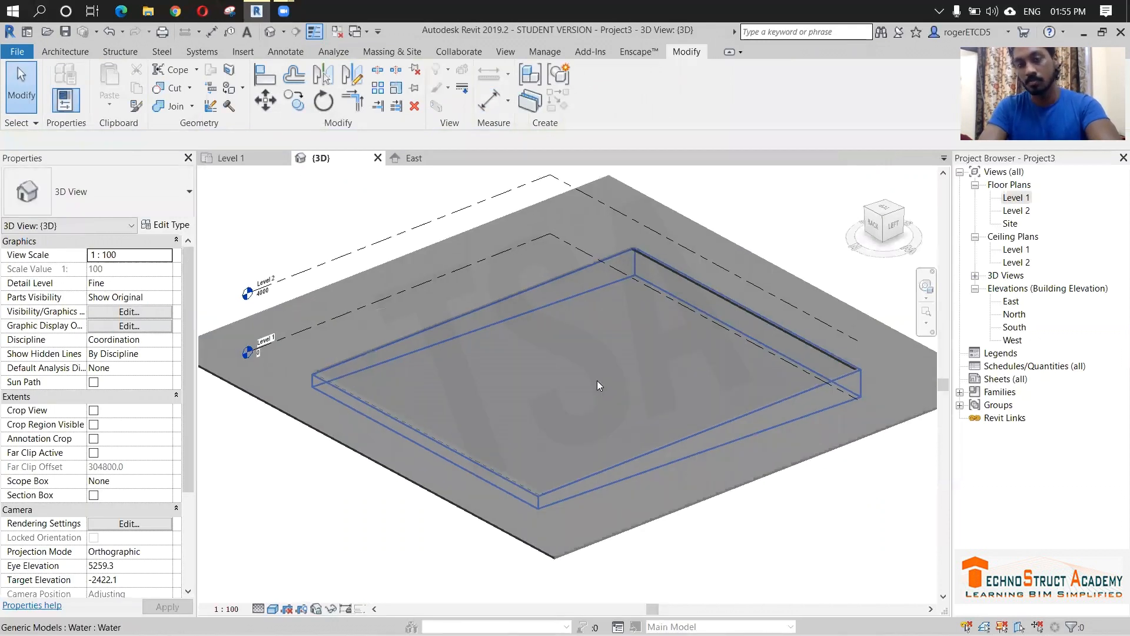
- Begin placing RPC deciduous tree components beside the pool from a top-down view
{"action": "left_click", "coordinate": [598, 386]}
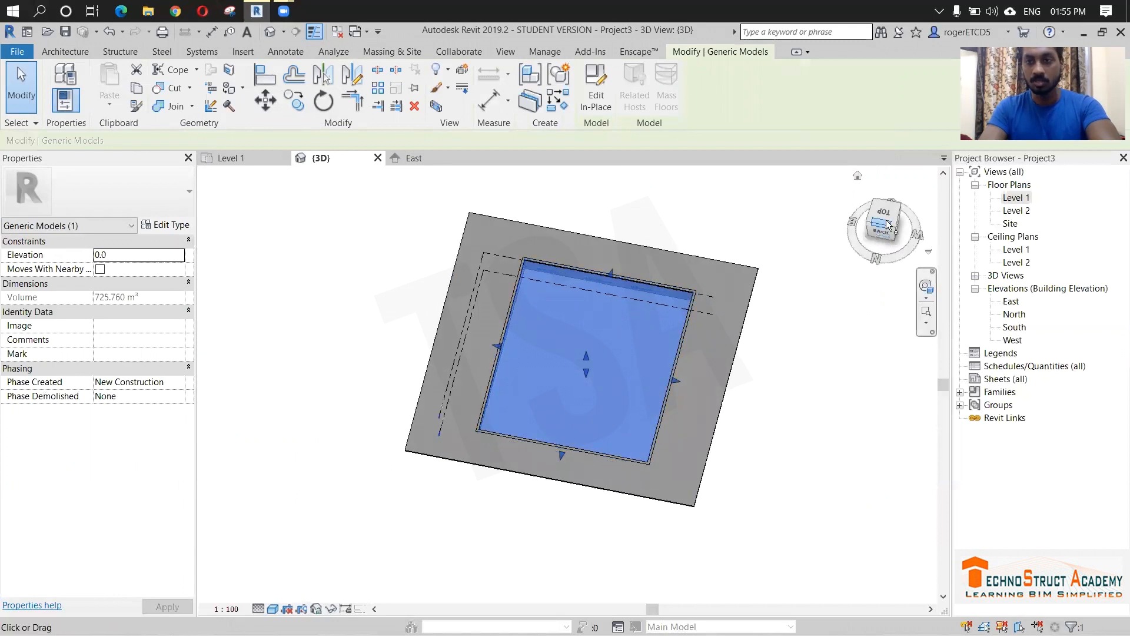
{"action": "left_click", "coordinate": [884, 220]}
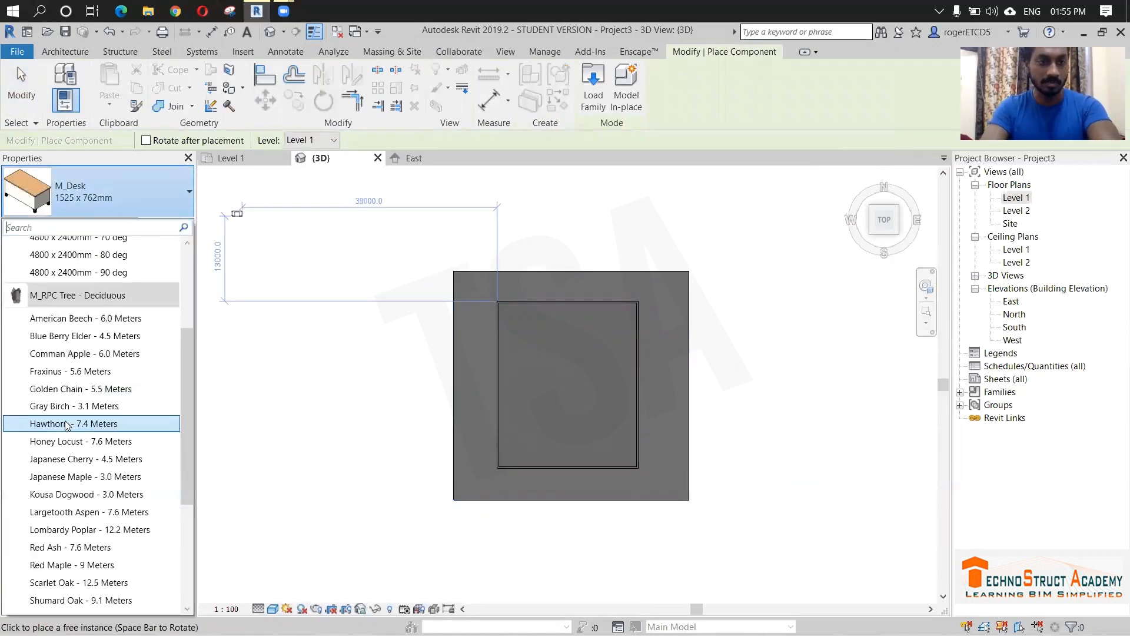
{"action": "scroll", "scroll_direction": "down", "scroll_amount": 3}
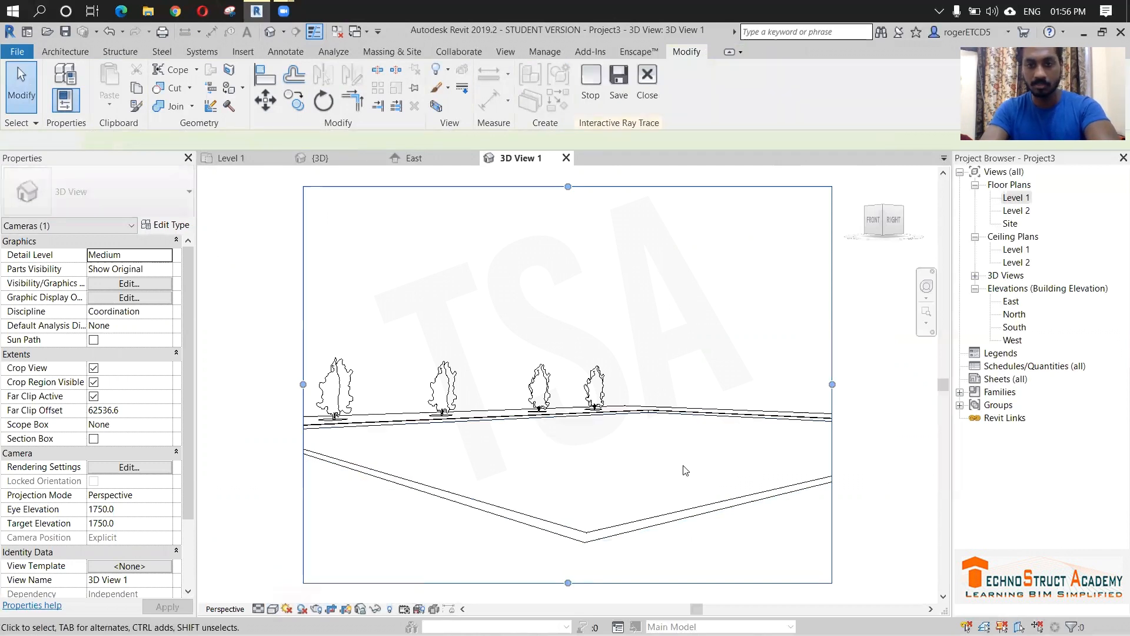
- Switch the 3D view's visual style to Ray Trace and orbit over the rendered water
{"action": "left_click", "coordinate": [683, 465]}
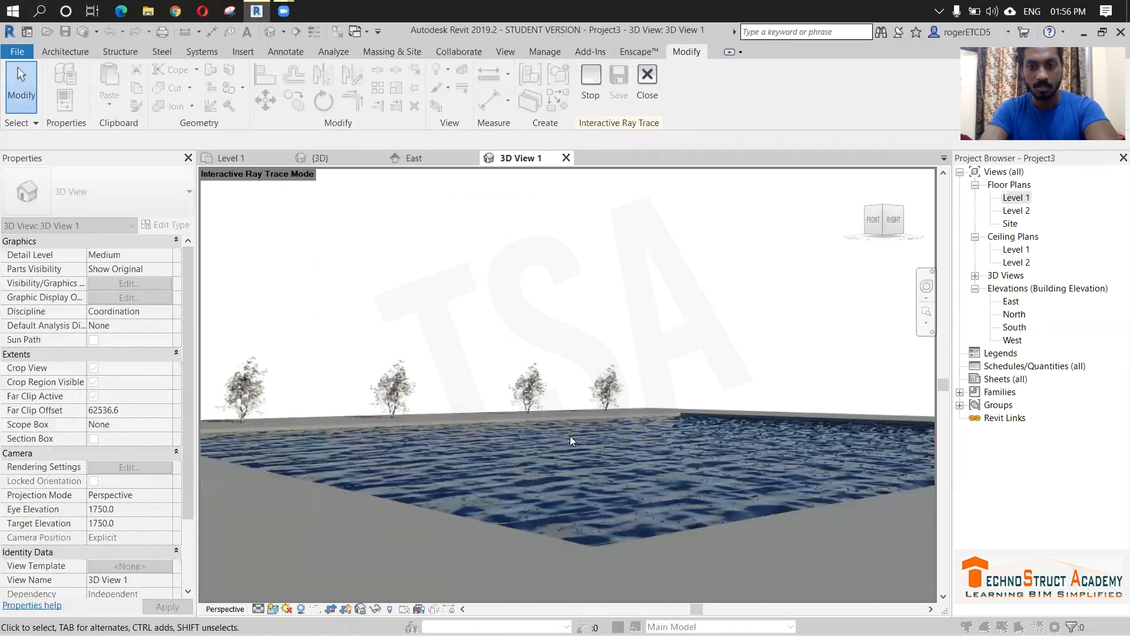
{"action": "left_click_drag", "start_coordinate": [572, 441], "coordinate": [604, 493]}
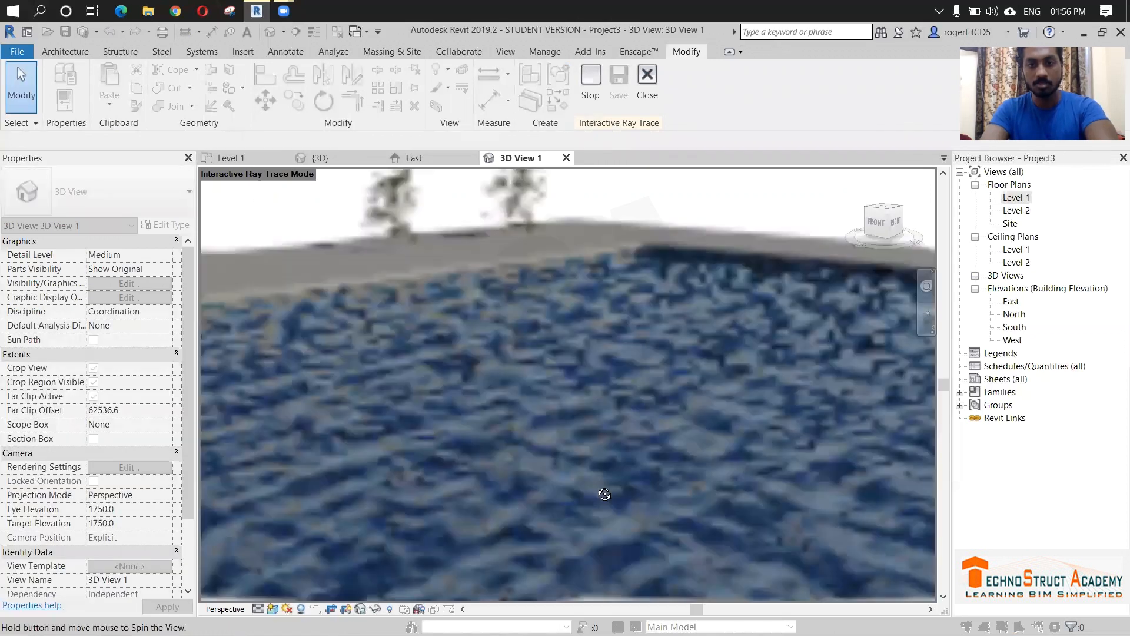